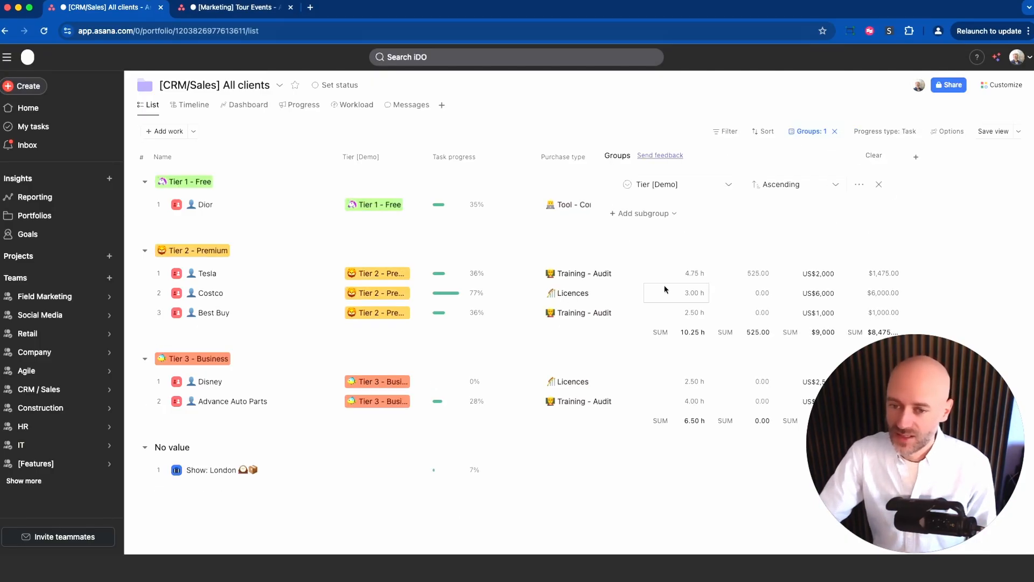
- Dismiss the Groups panel on the [CRM/Sales] All clients portfolio list
click(640, 213)
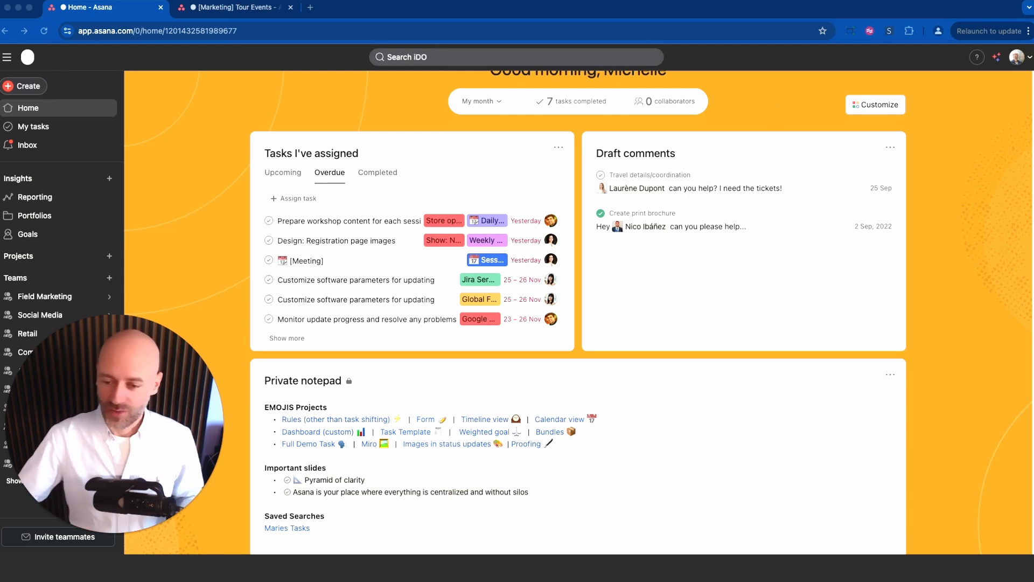
- Scroll down the Home dashboard
scroll(down, 3)
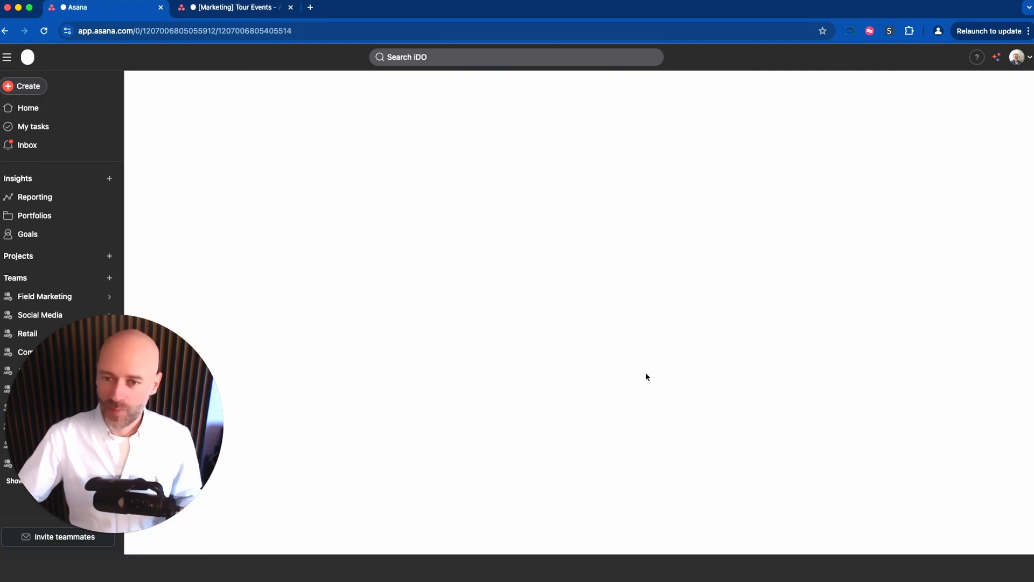
mouse_move(801, 409)
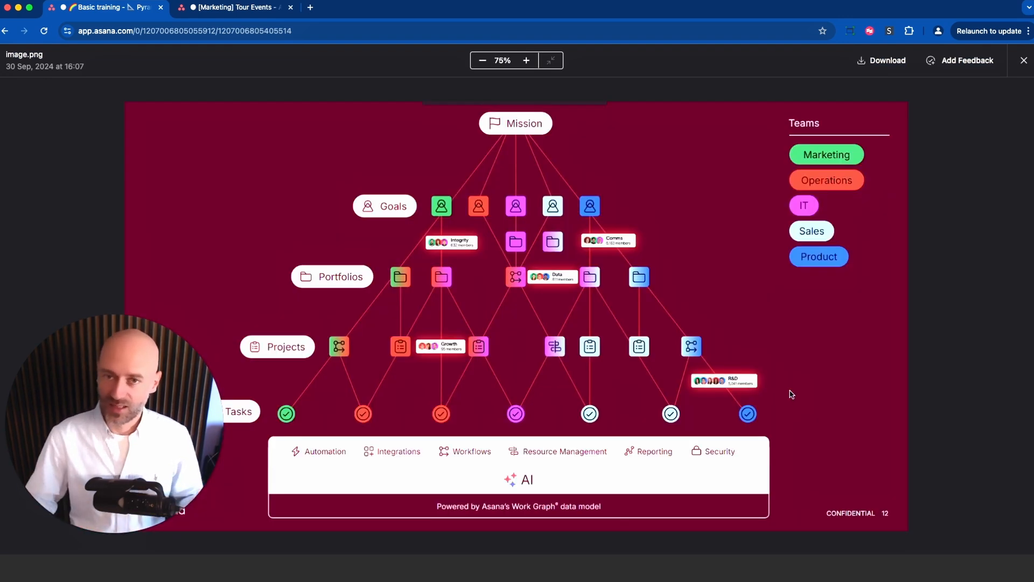
mouse_move(711, 416)
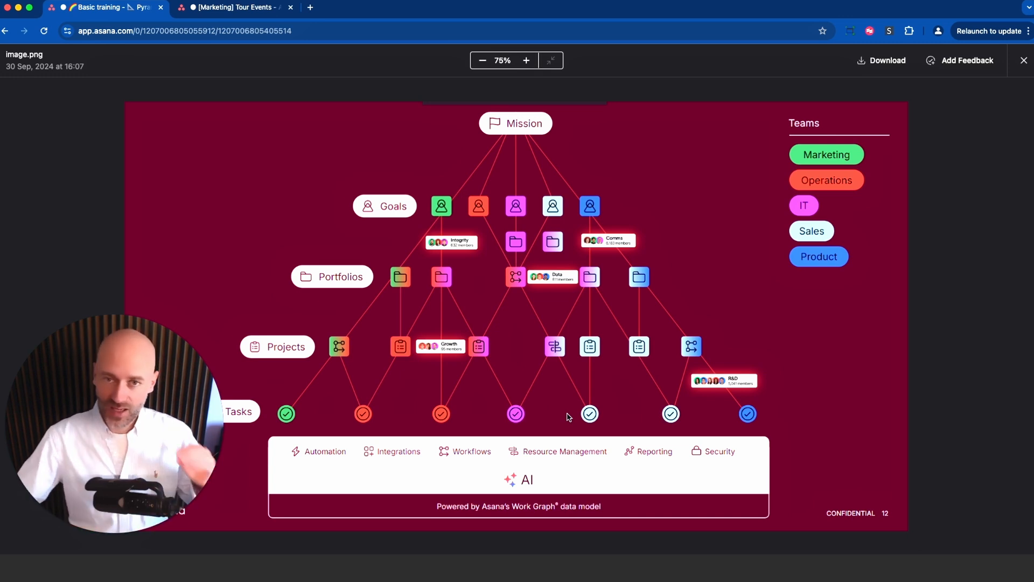
mouse_move(308, 297)
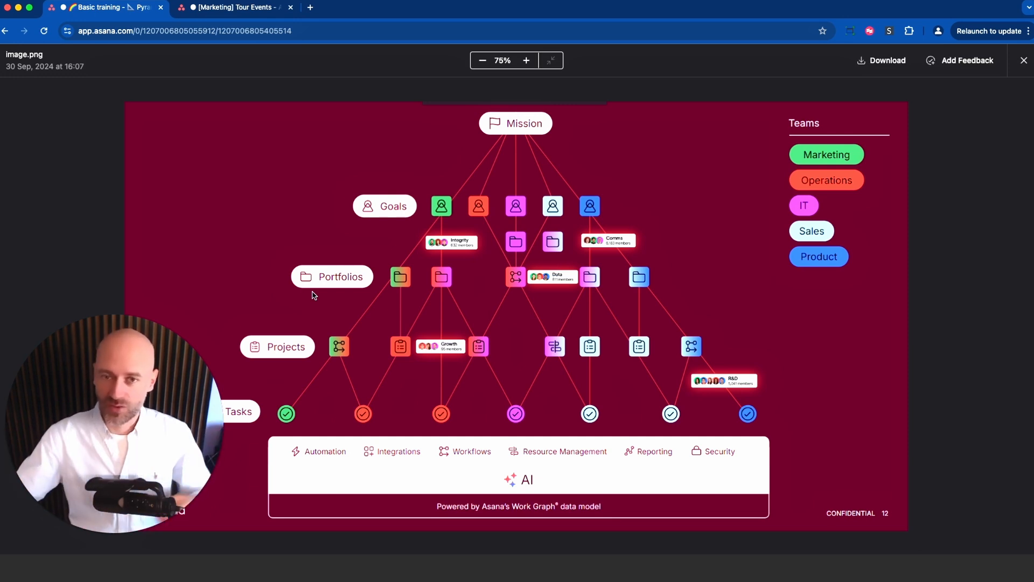
- From Portfolios, open [Marketing] Tour Events and pick an owner for the Show: Sydney project
click(1022, 60)
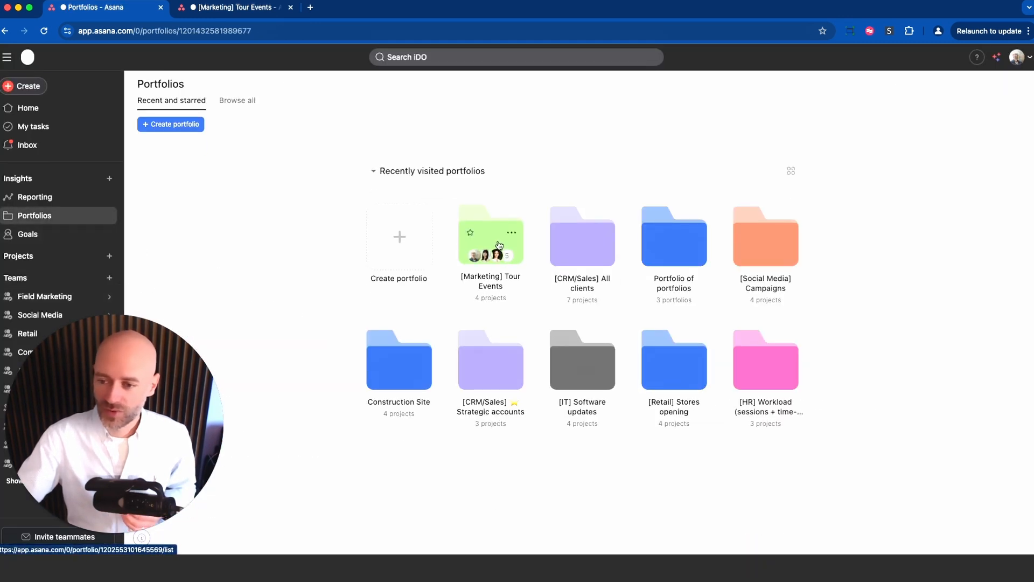
click(490, 235)
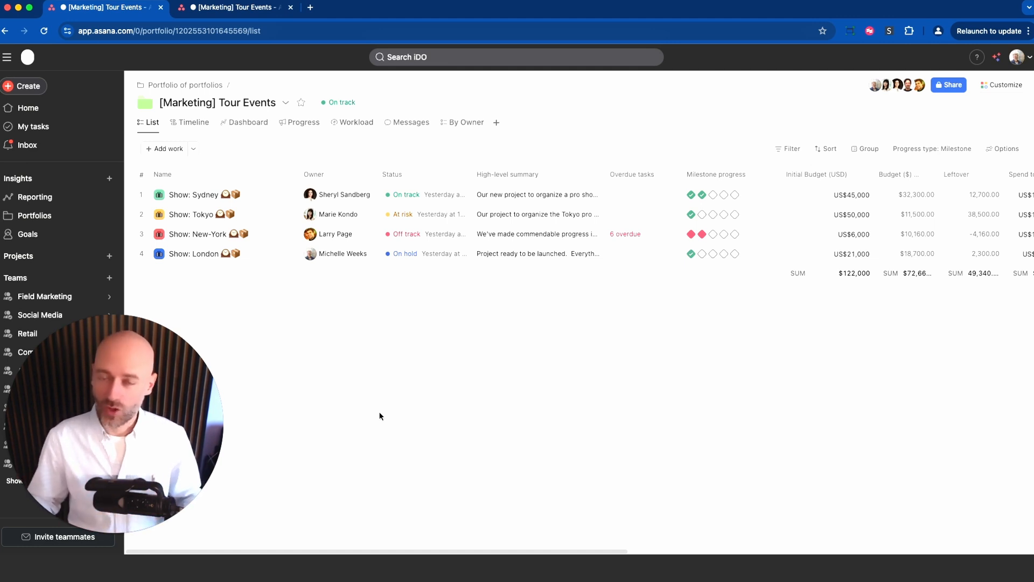
click(336, 194)
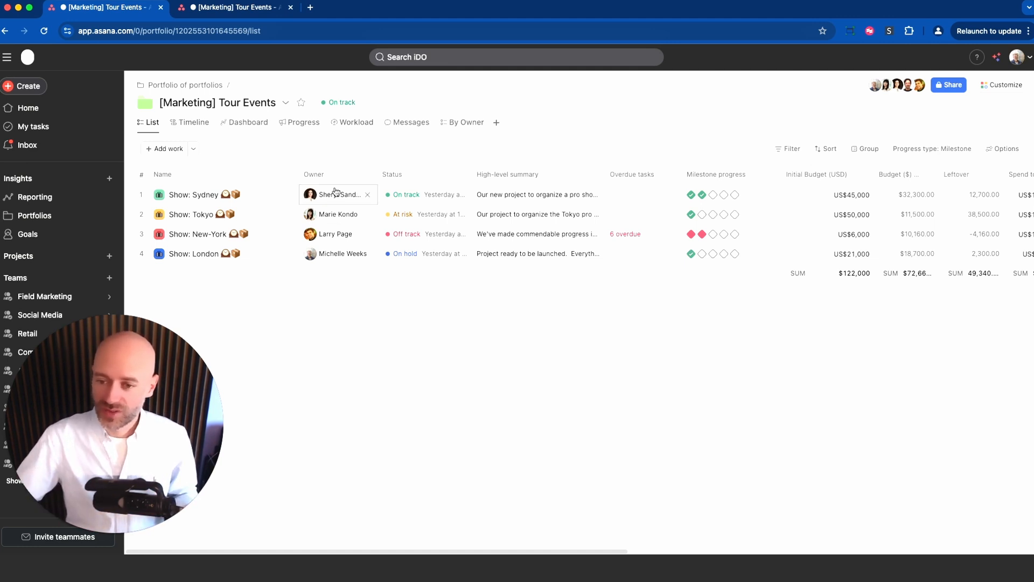
click(412, 285)
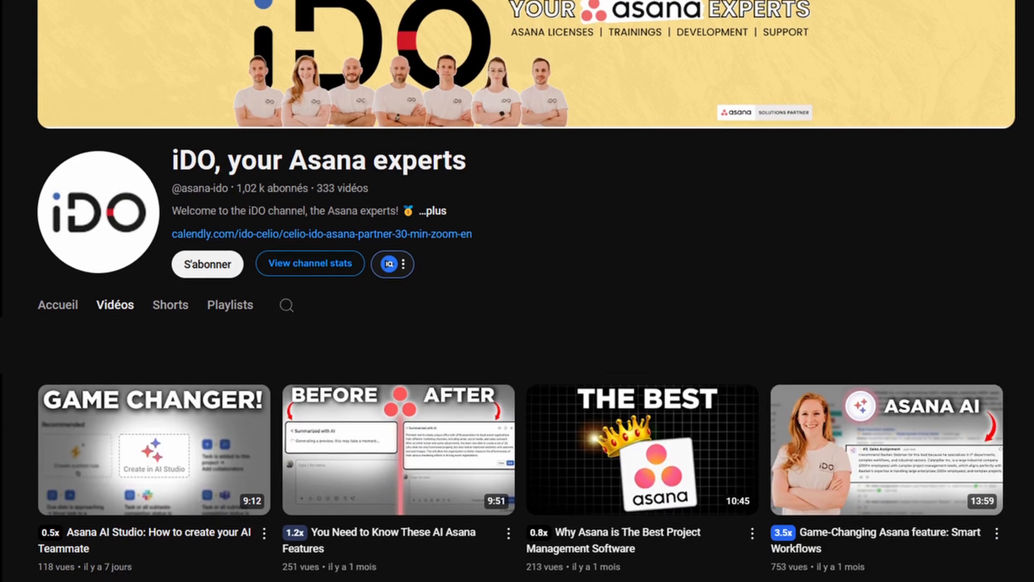
scroll(down, 3)
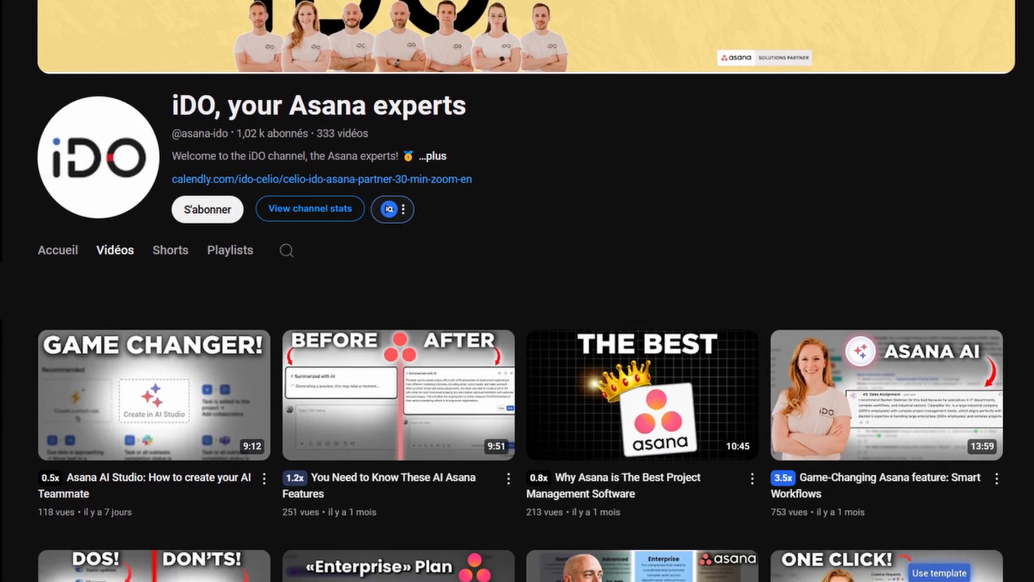
scroll(down, 3)
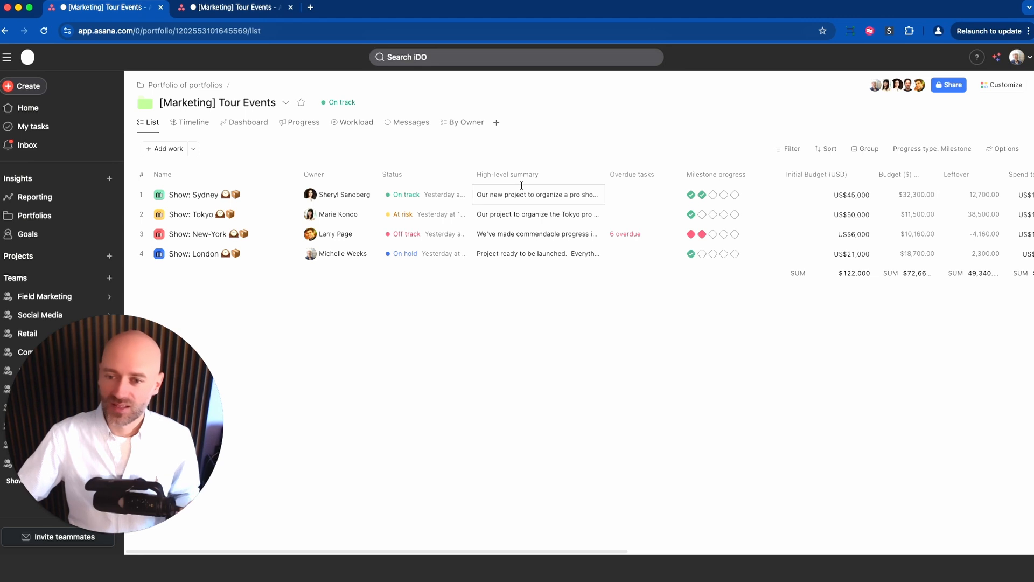
click(285, 102)
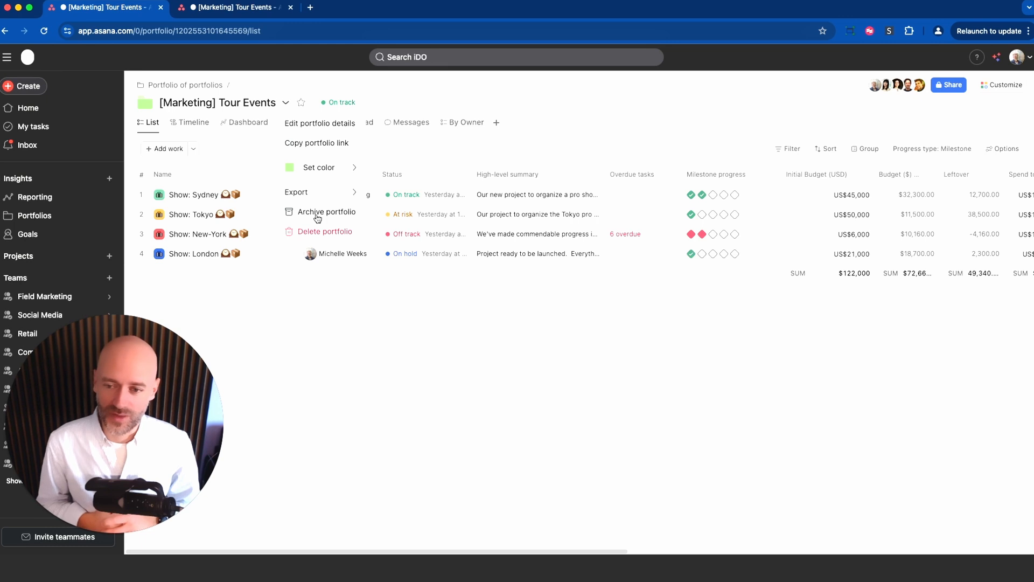
mouse_move(379, 199)
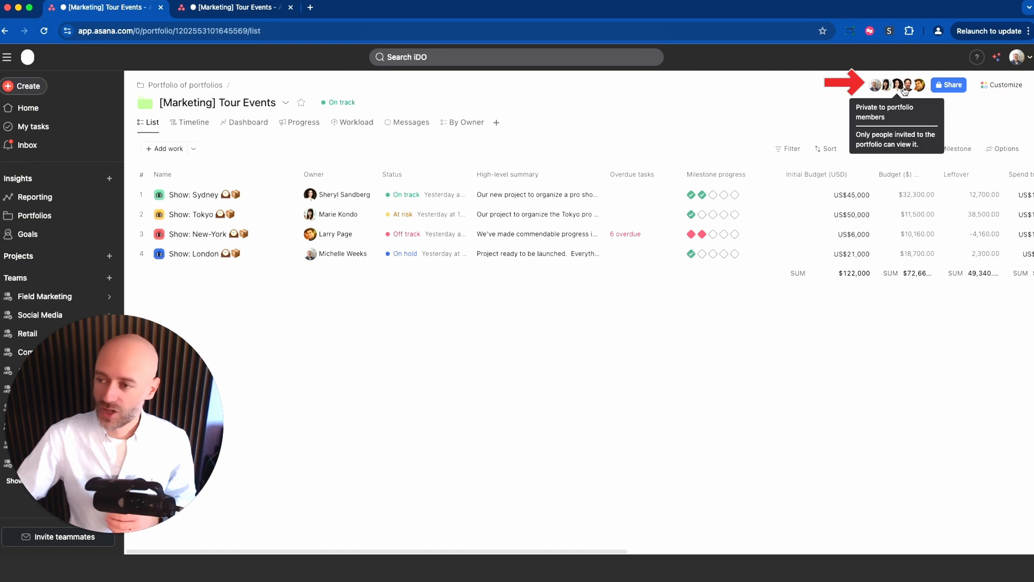
- Untick Work added notifications for the four other members in Manage notifications
click(948, 85)
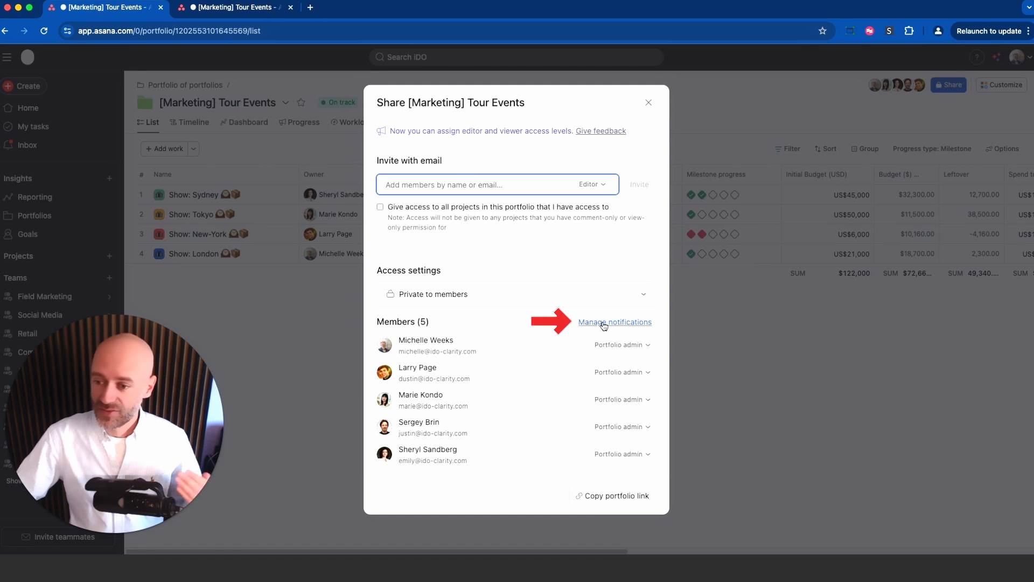
click(613, 322)
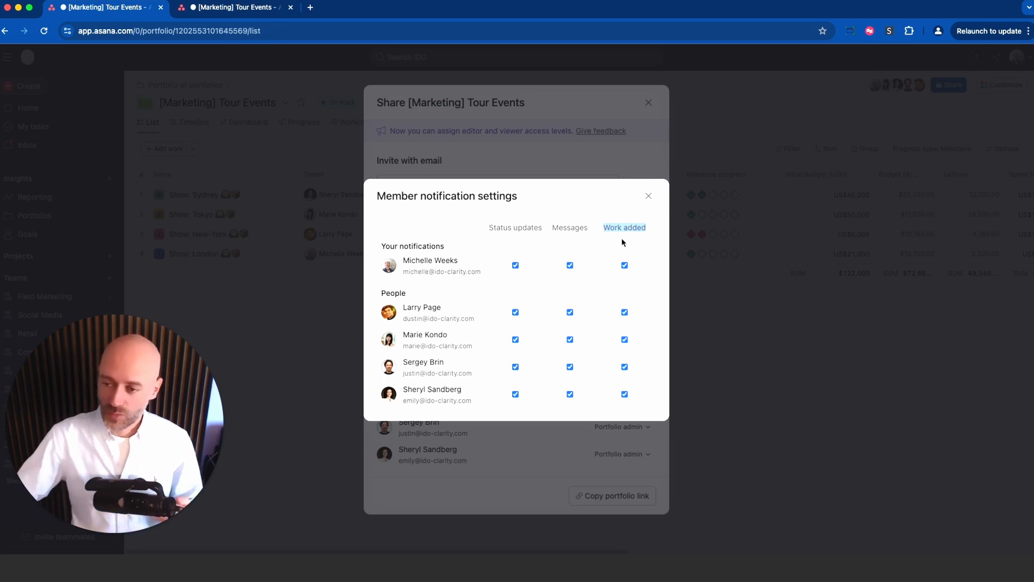
click(623, 264)
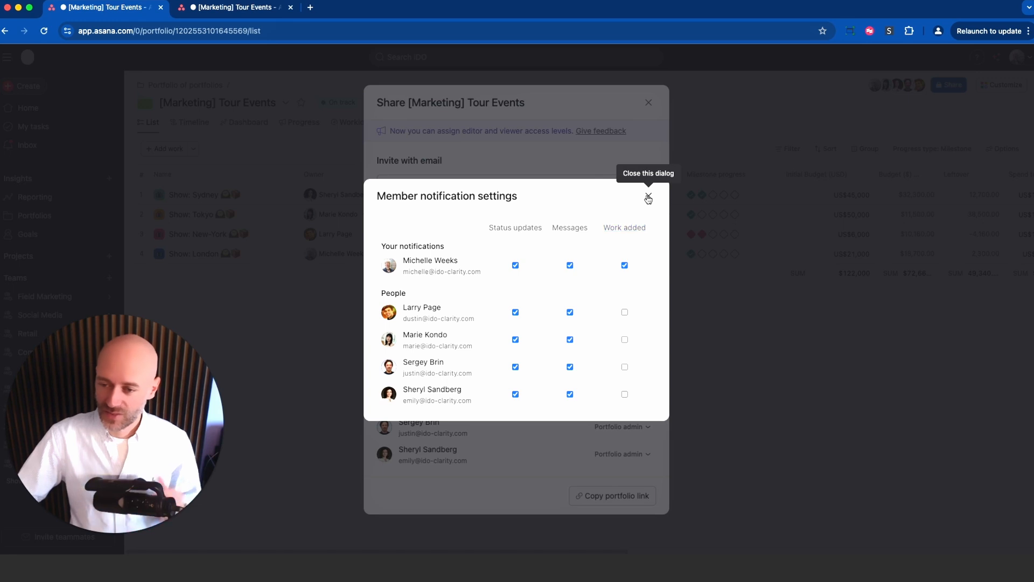
click(647, 197)
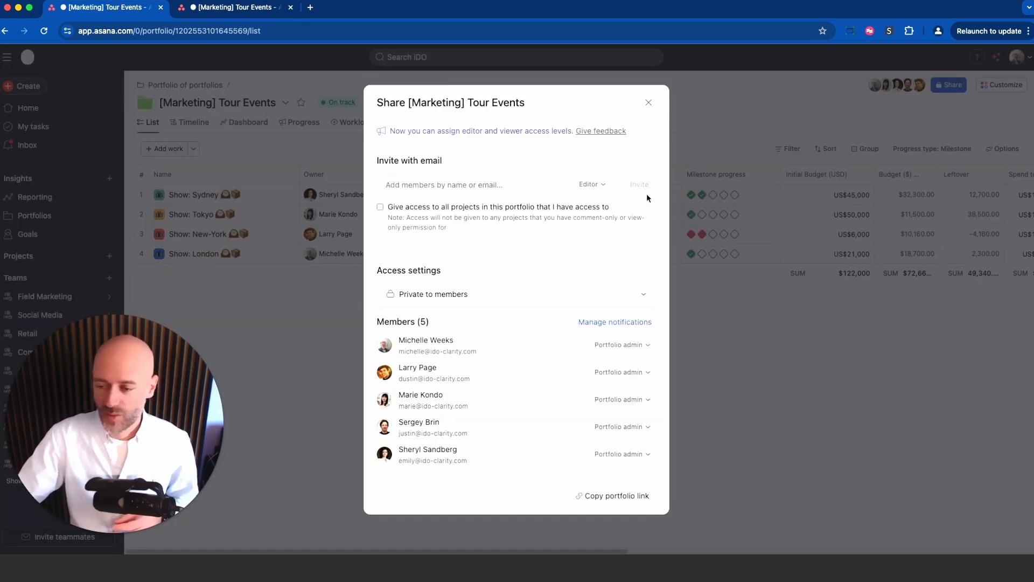
- Check a member's Portfolio admin, Editor and Viewer role options, then close the Share dialog
click(619, 372)
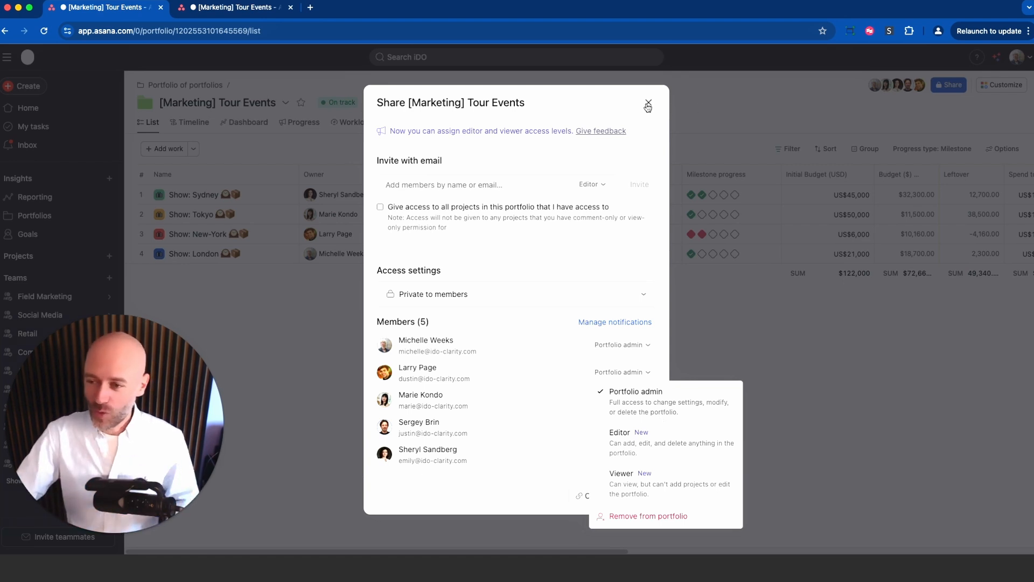
click(647, 106)
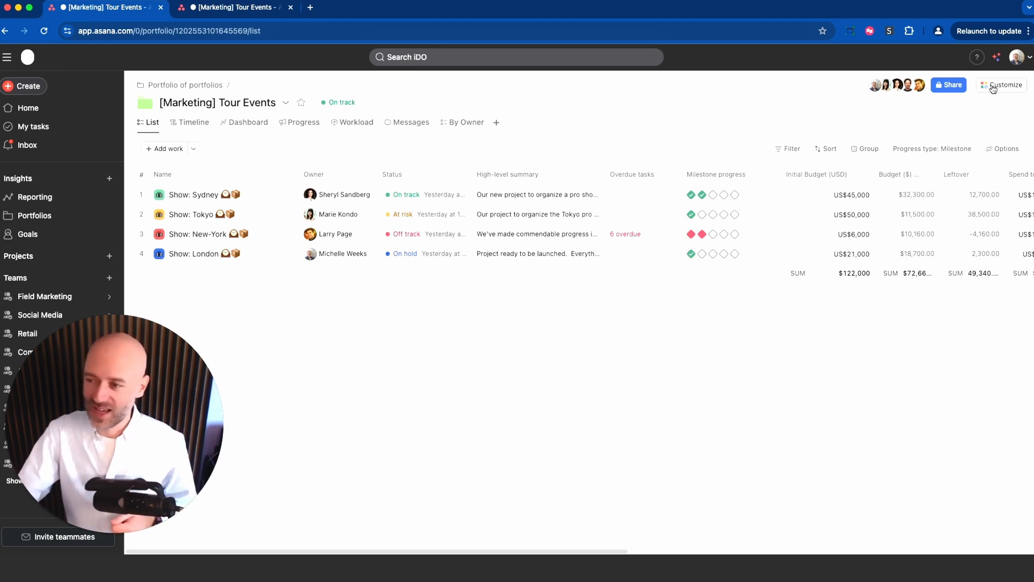
- Draft an unpublished rule: when work is archived, remove it from this portfolio
click(1002, 85)
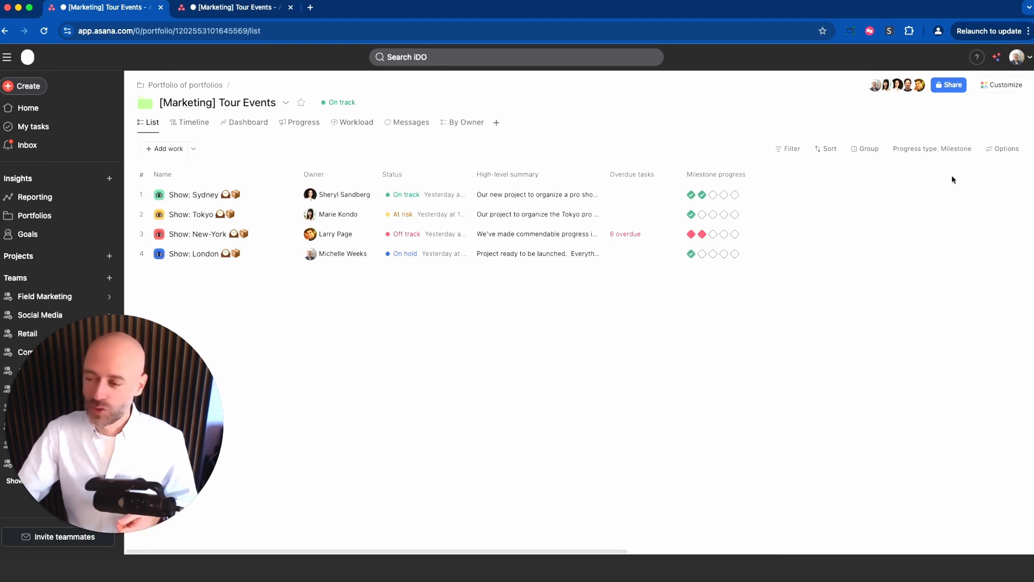
click(1000, 84)
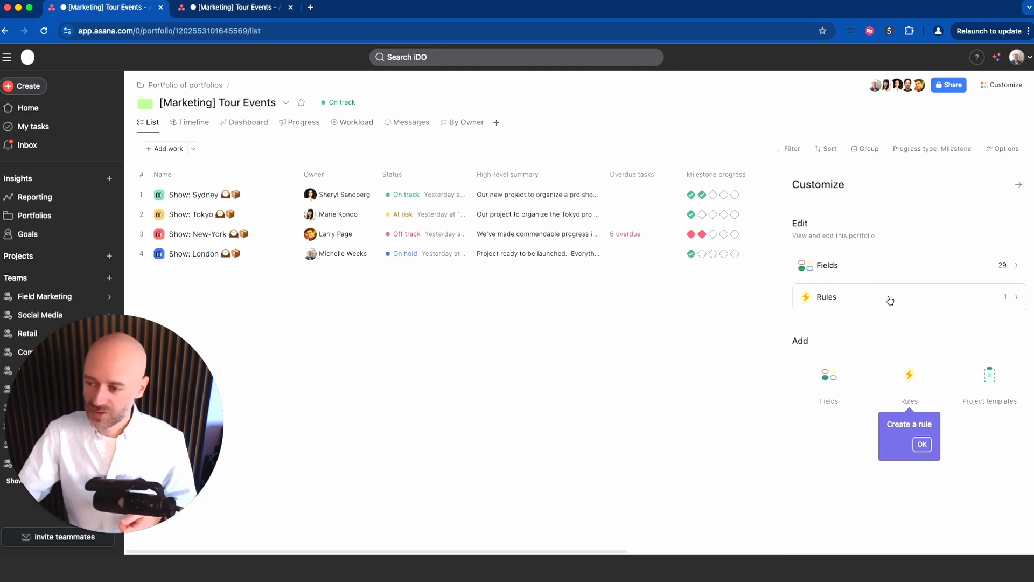
click(922, 444)
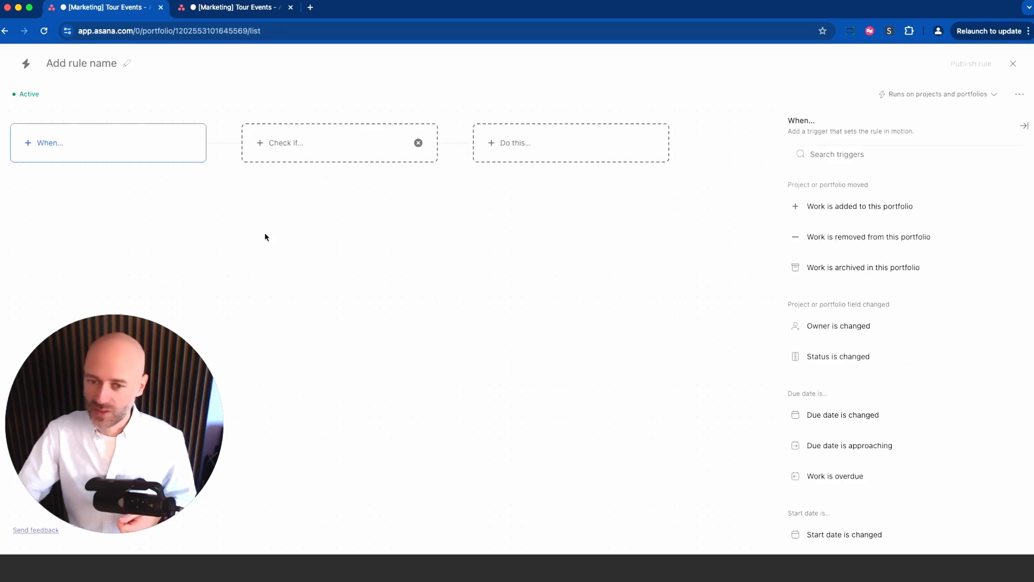
mouse_move(837, 272)
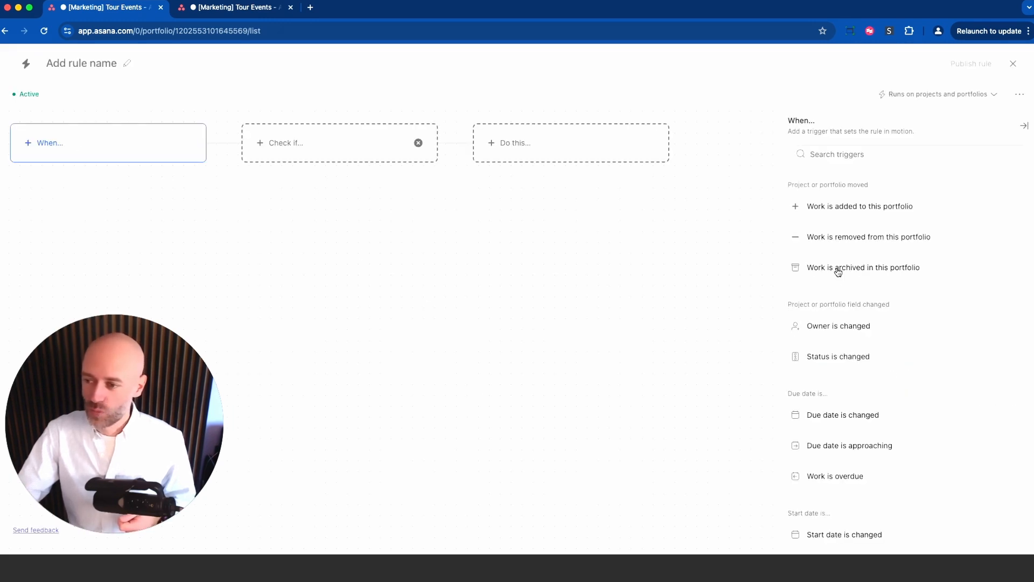
click(864, 267)
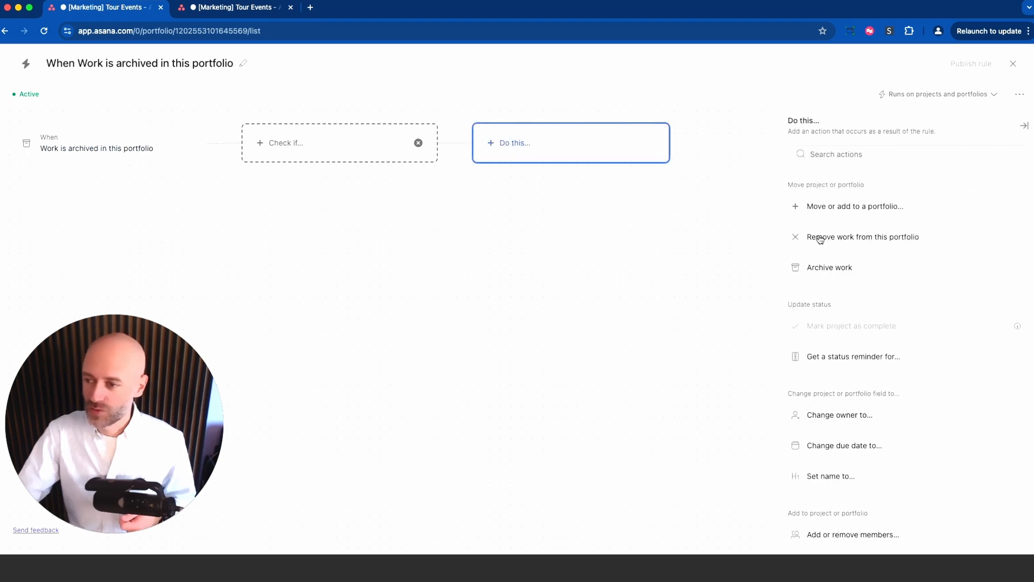
click(861, 237)
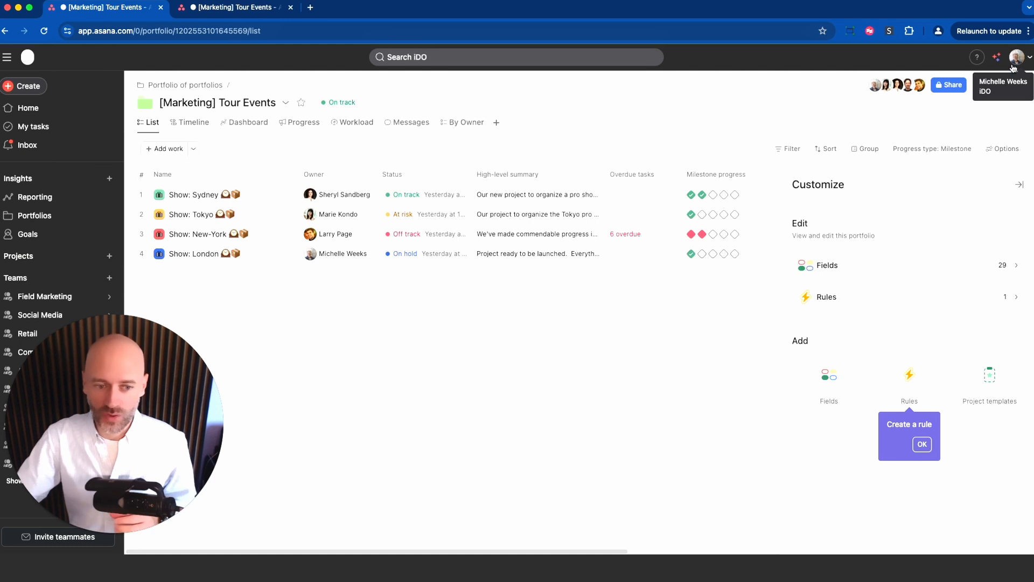
click(34, 215)
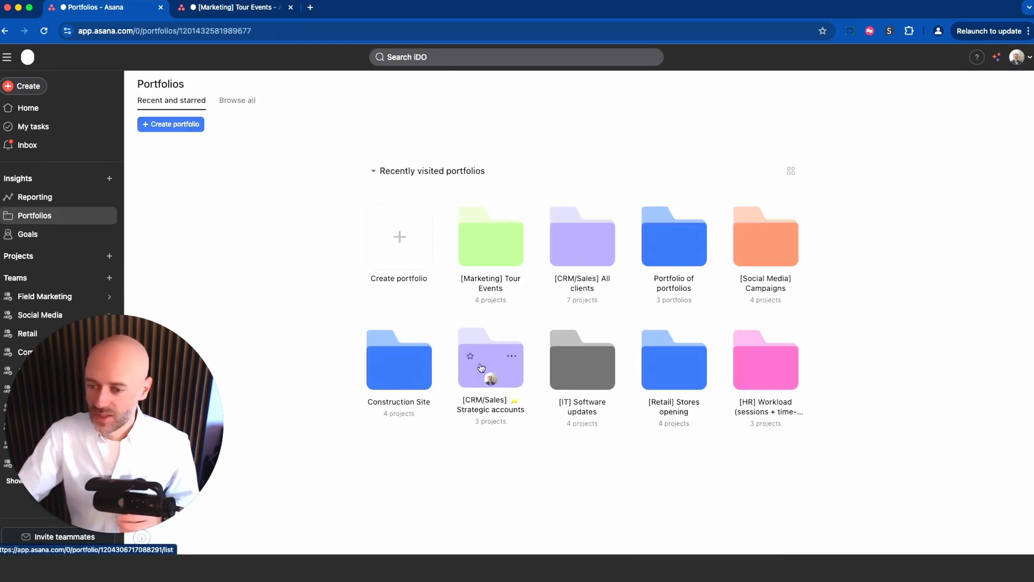
- Open [CRM/Sales] All clients and group clients by Tier [Demo], with Owner as subgroup
click(582, 237)
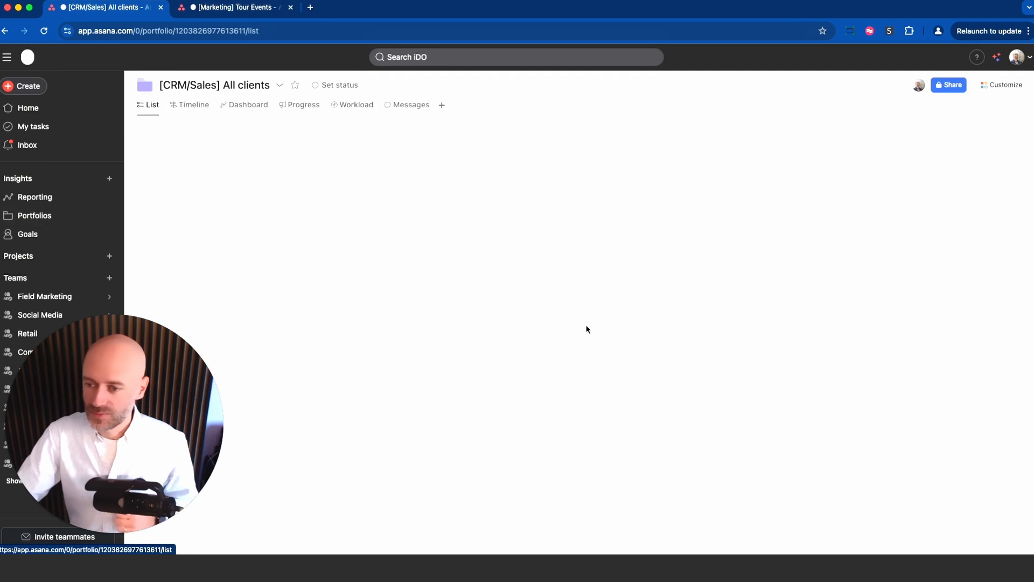
mouse_move(267, 416)
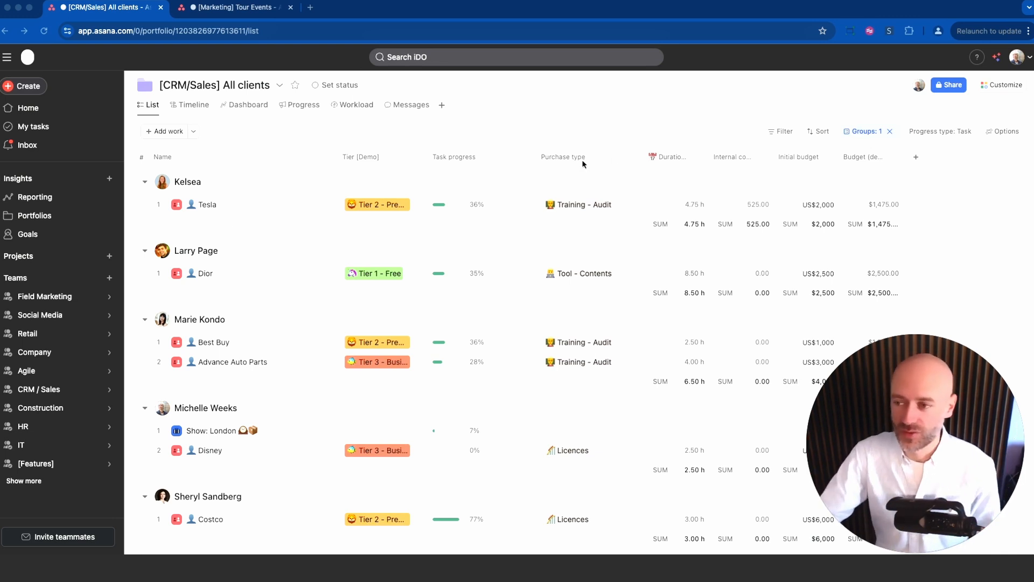
click(864, 132)
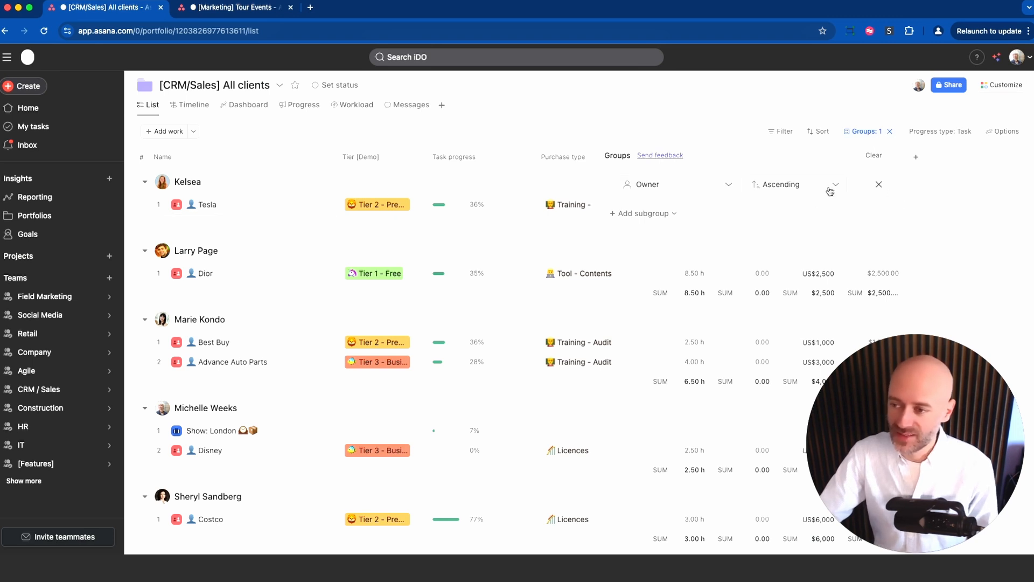
click(676, 184)
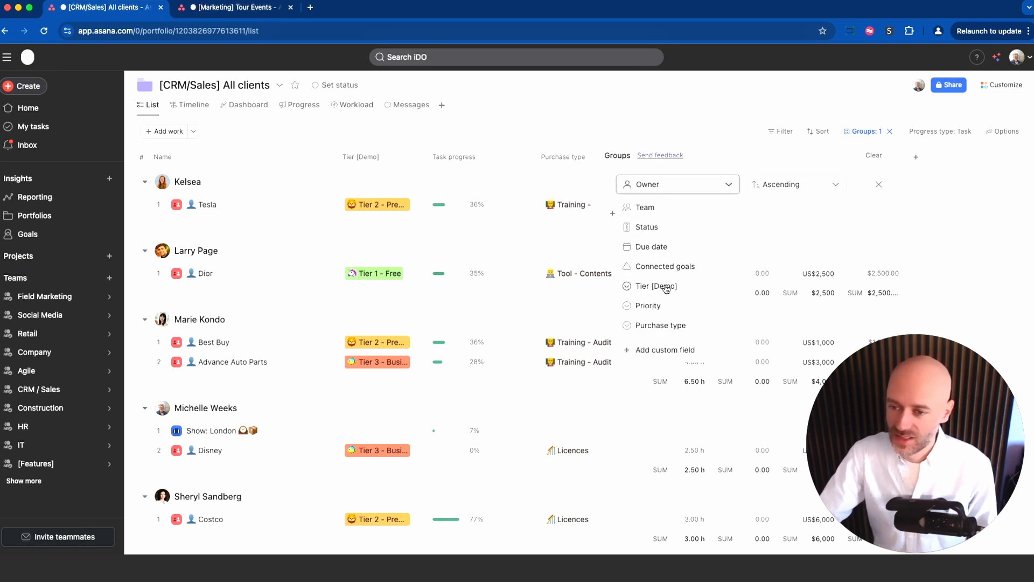
click(656, 285)
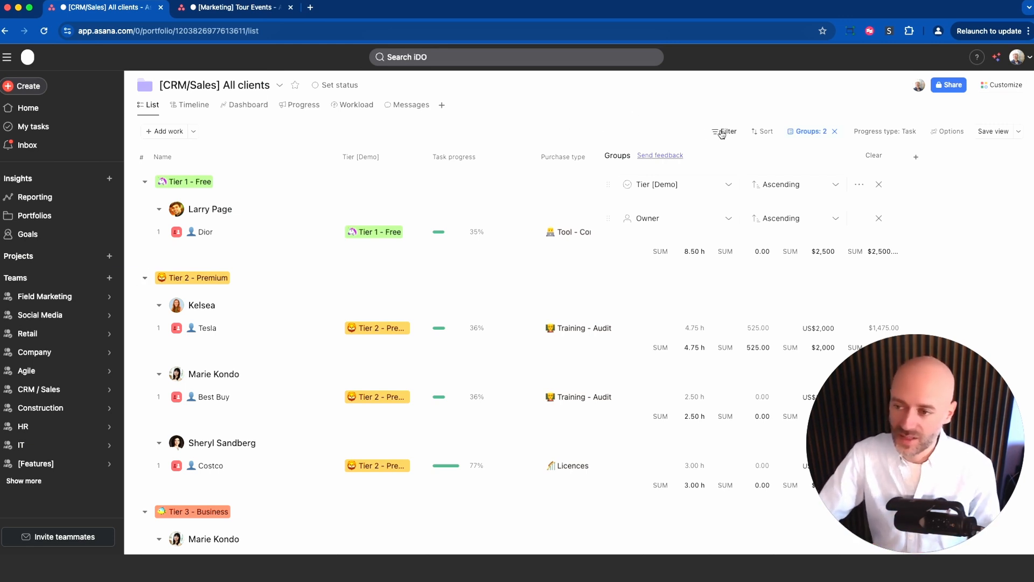
click(725, 131)
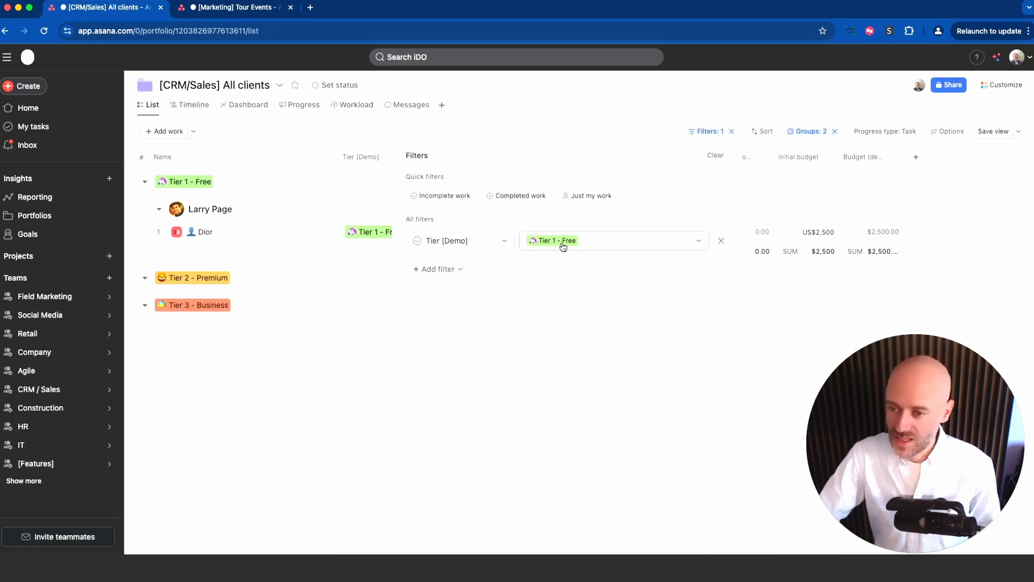
- Switch the Tier [Demo] filter from Tier 1 - Free to Tier 2 - Premium
click(613, 240)
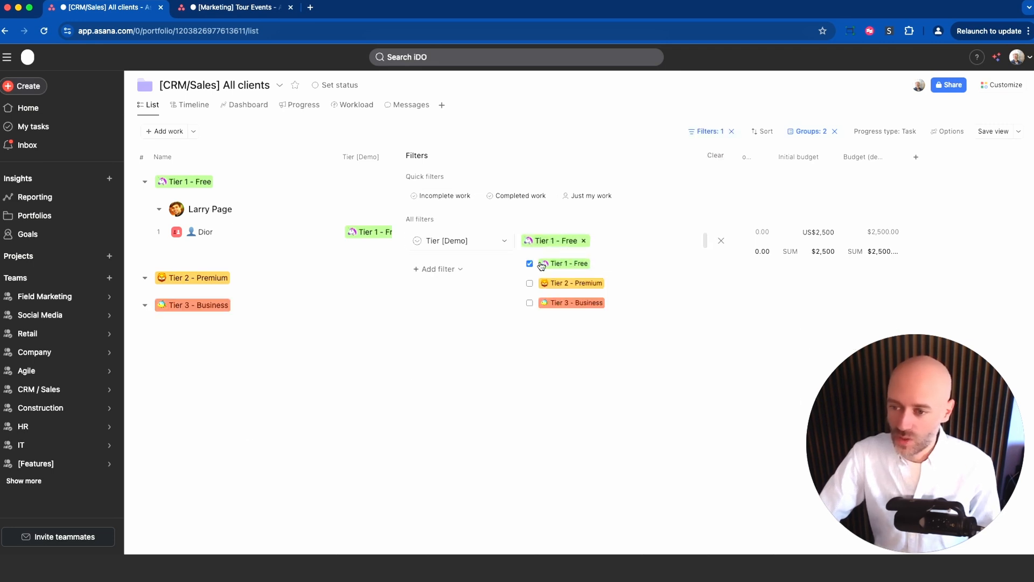
mouse_move(158, 212)
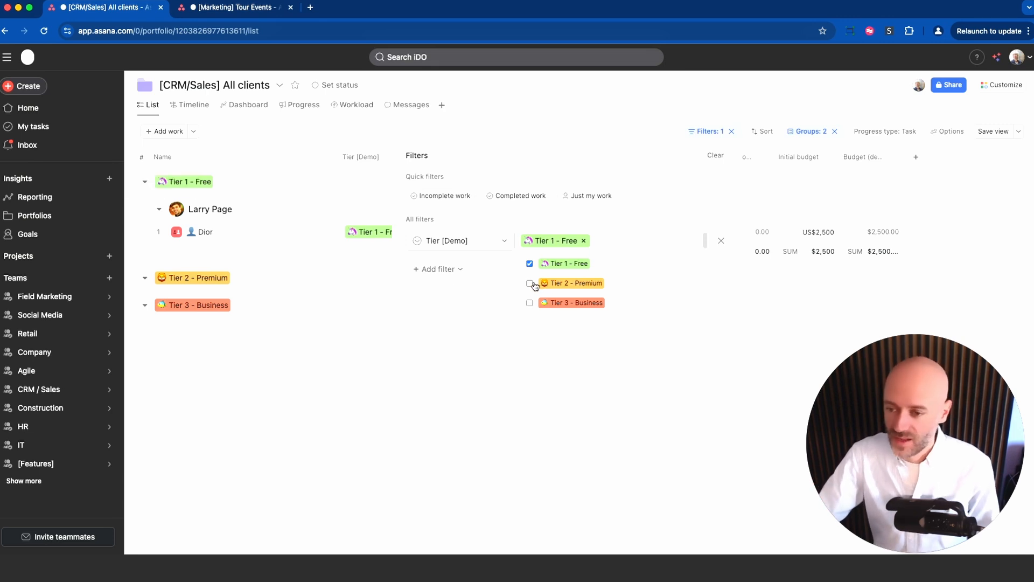
click(528, 283)
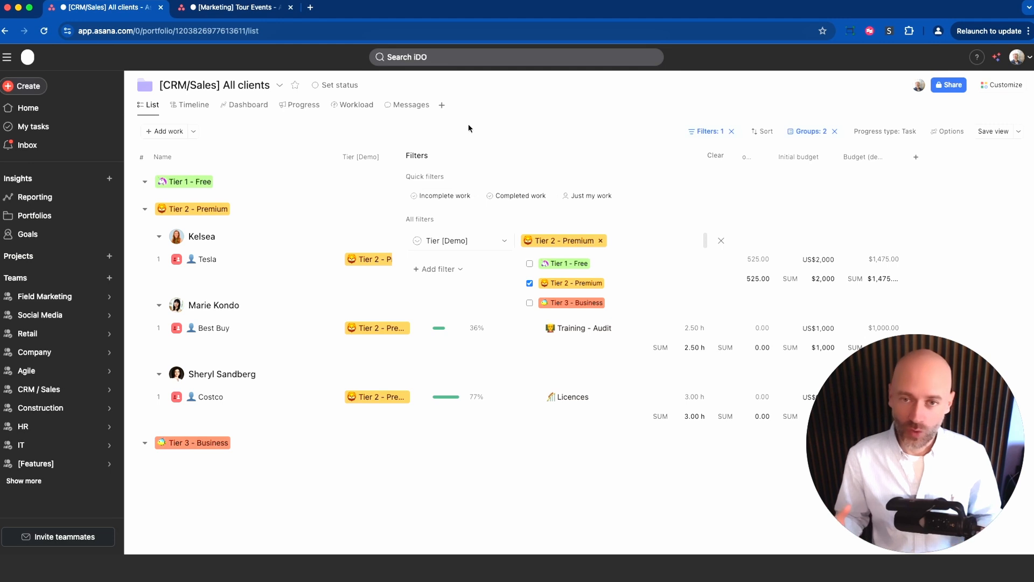
mouse_move(28, 235)
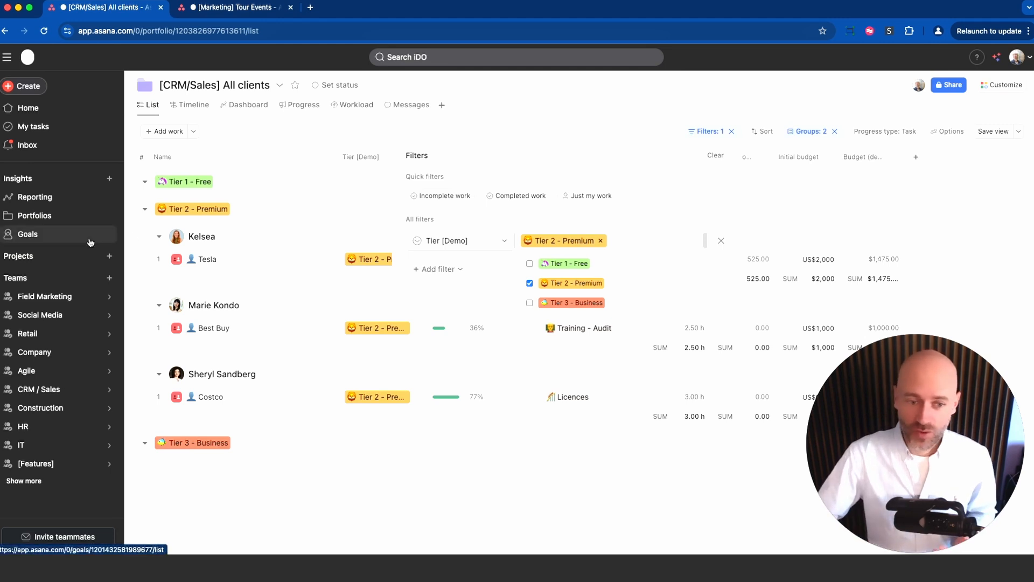
click(33, 215)
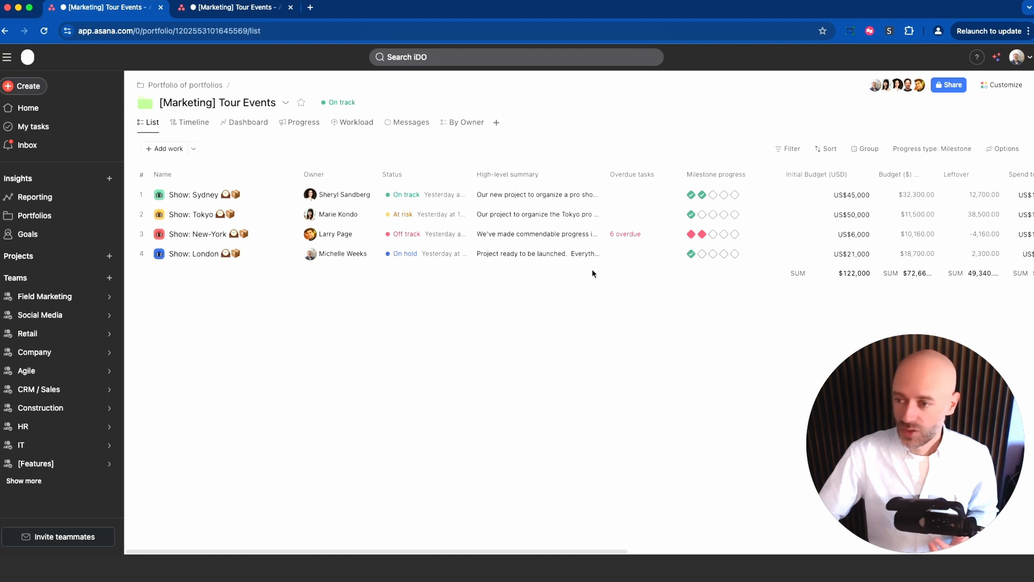
- Scroll right to the Initial Budget and Budget ($) columns and open the rollup column's options
scroll(right, 3)
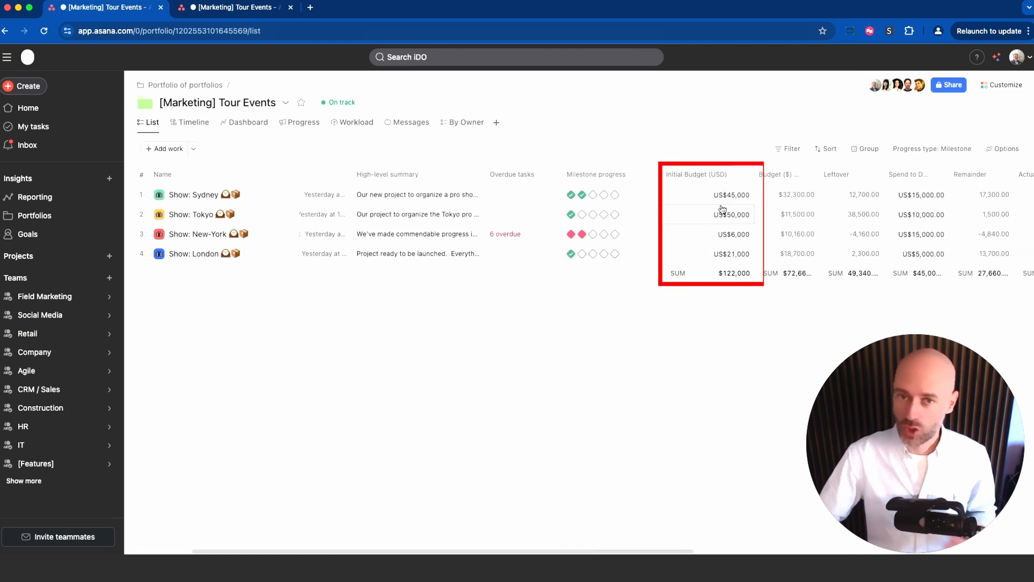
mouse_move(724, 214)
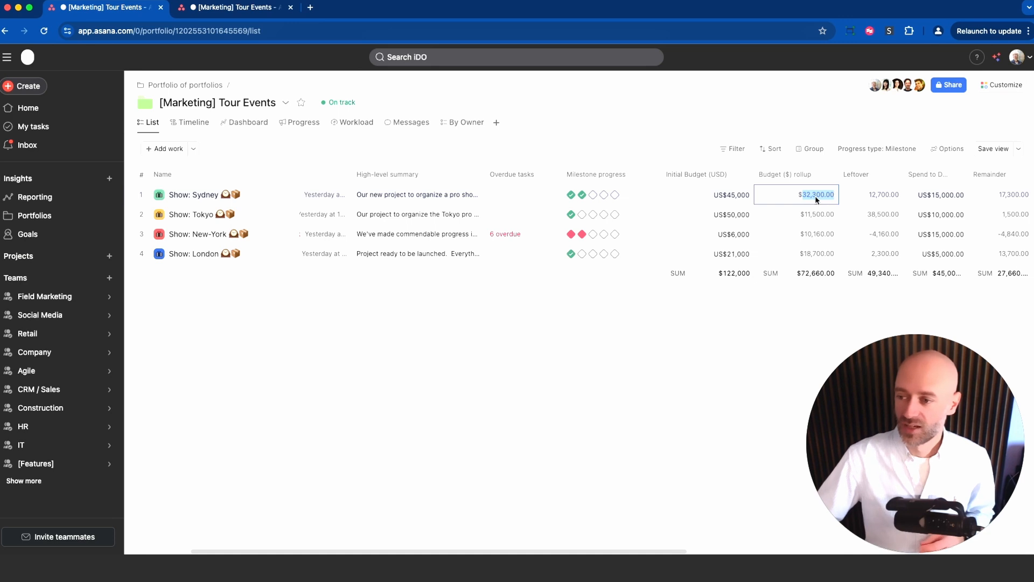
click(825, 174)
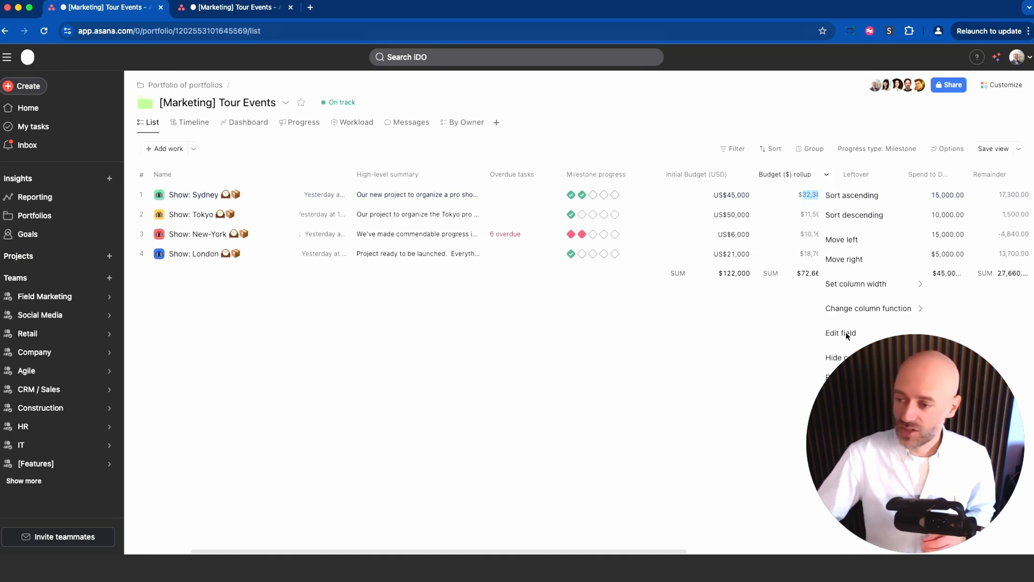
click(840, 333)
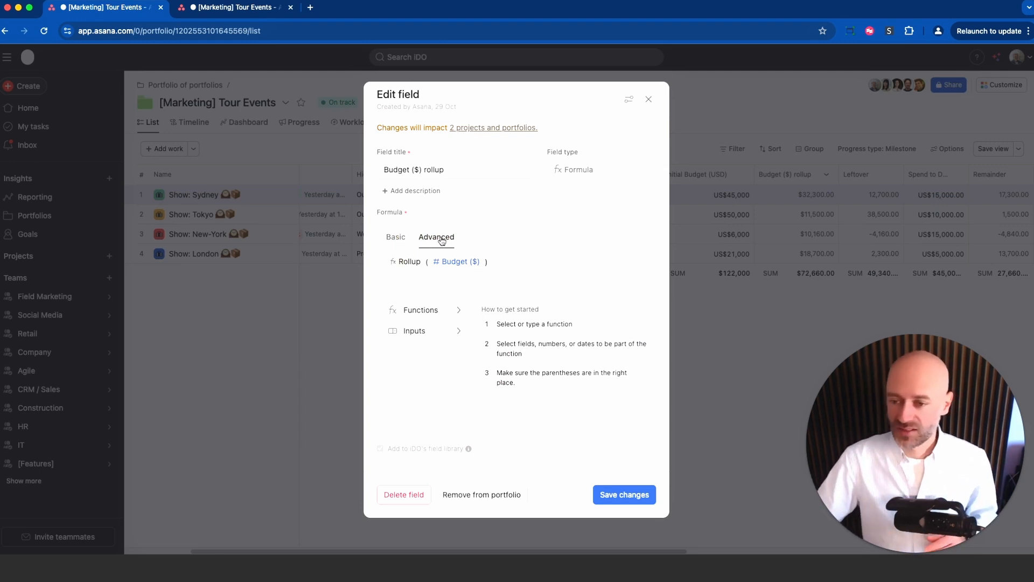
mouse_move(406, 266)
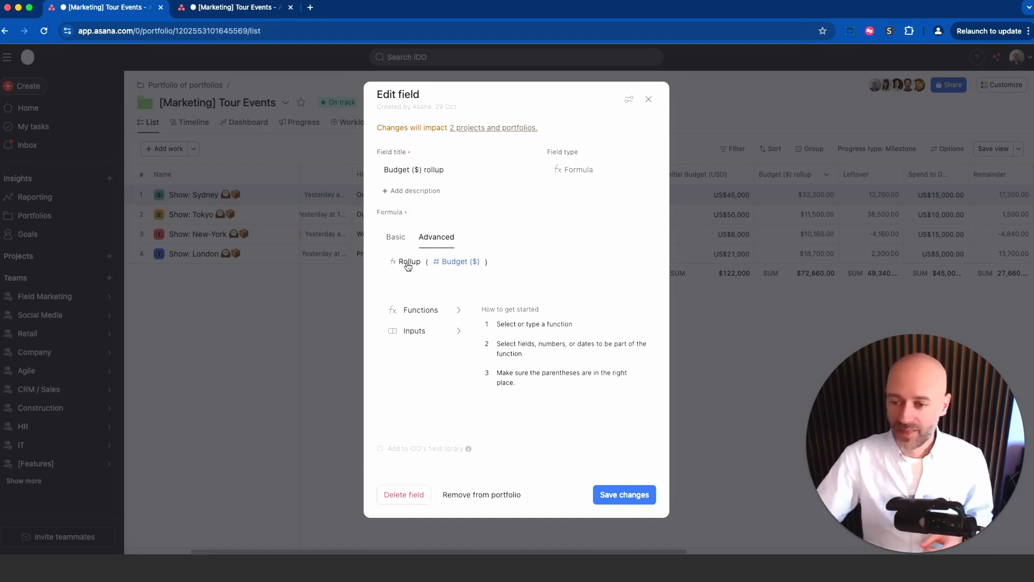
mouse_move(452, 266)
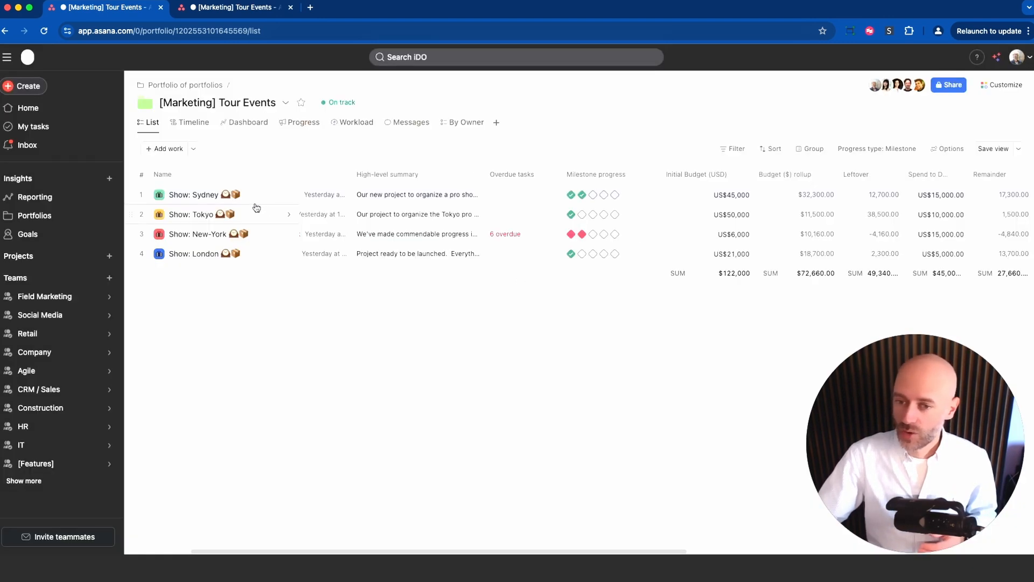
click(193, 194)
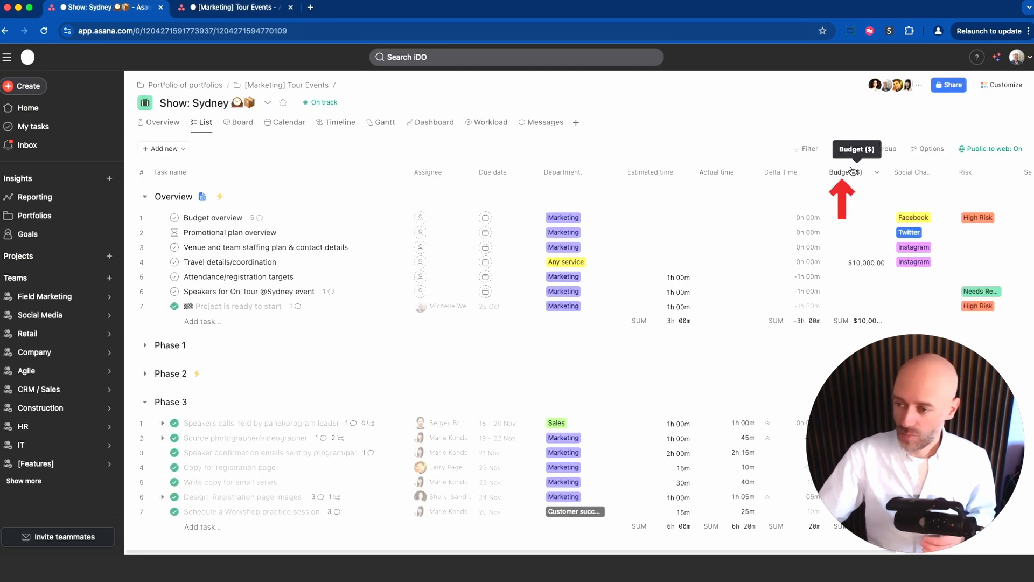
click(857, 261)
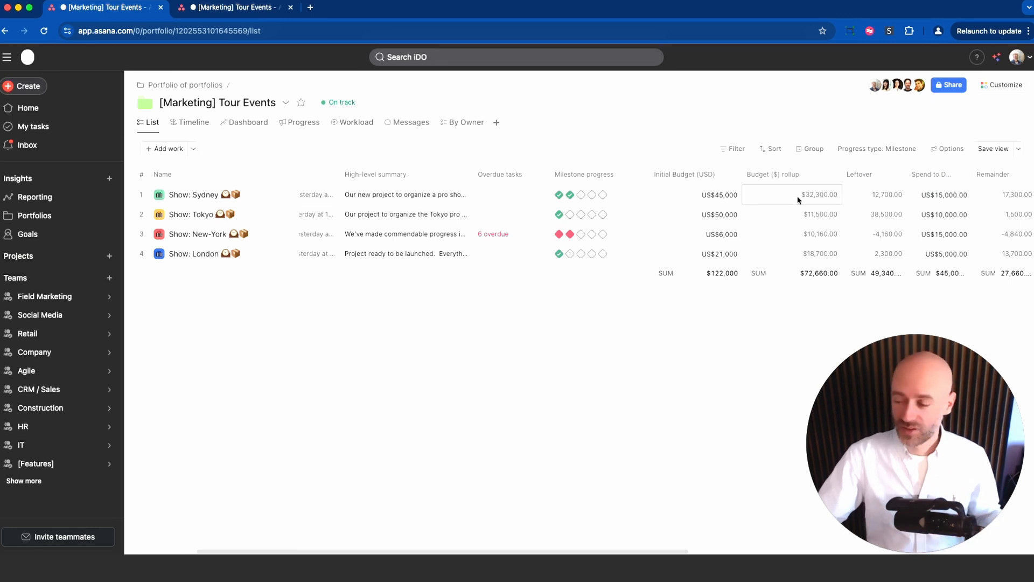
click(873, 194)
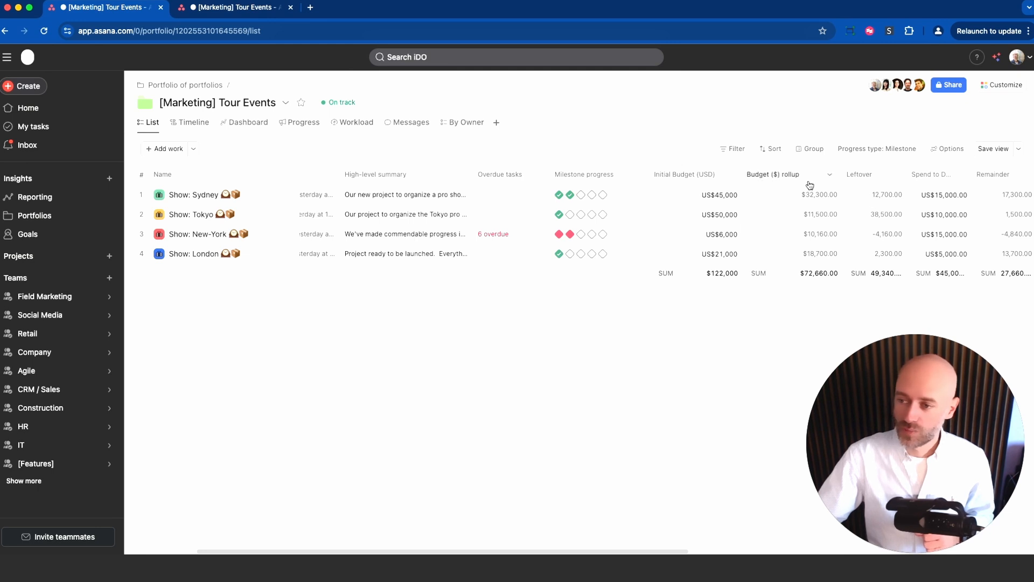
click(818, 194)
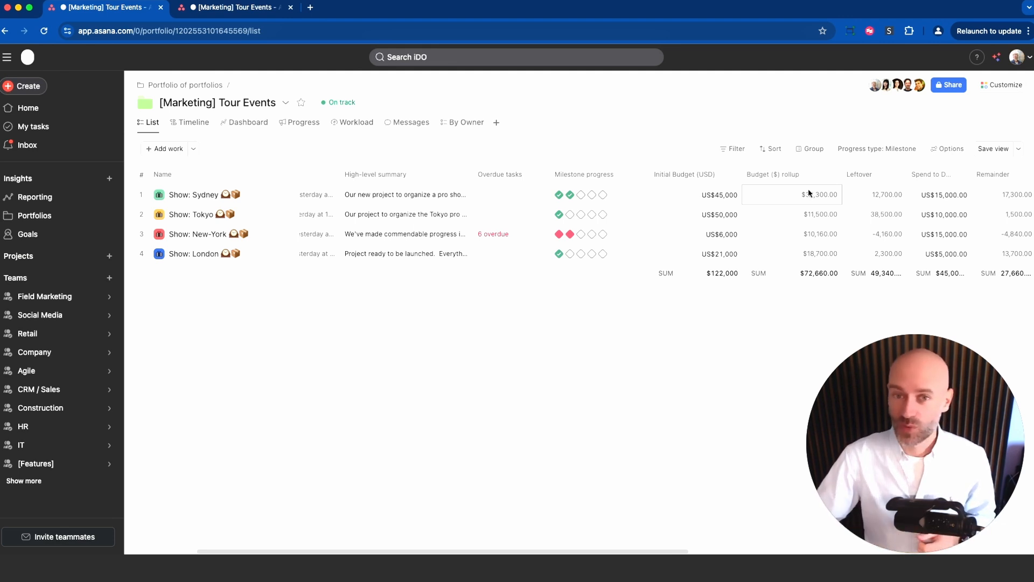
- Export the Tour Events portfolio from its title dropdown and view the PDF summary
click(285, 102)
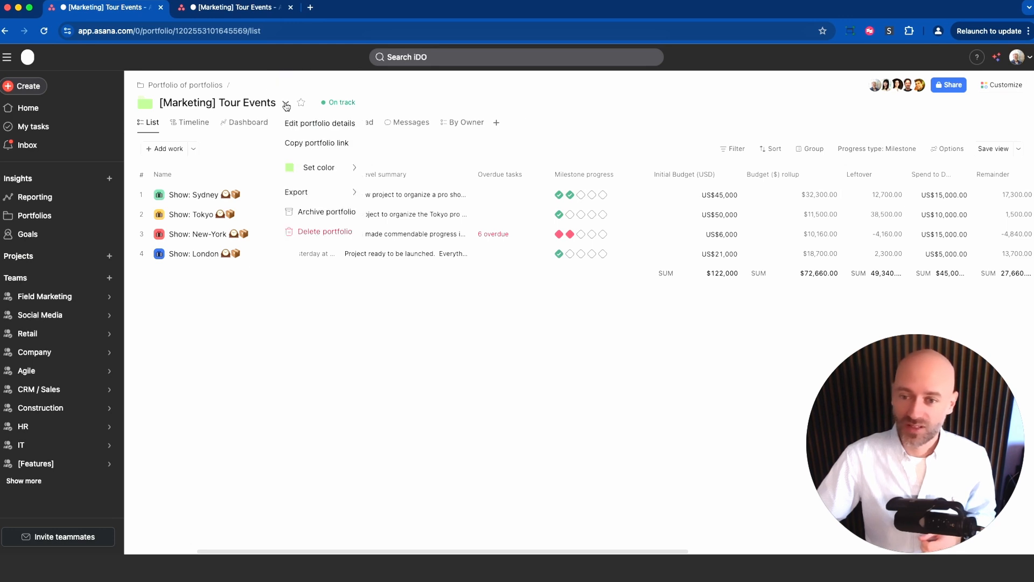
click(296, 192)
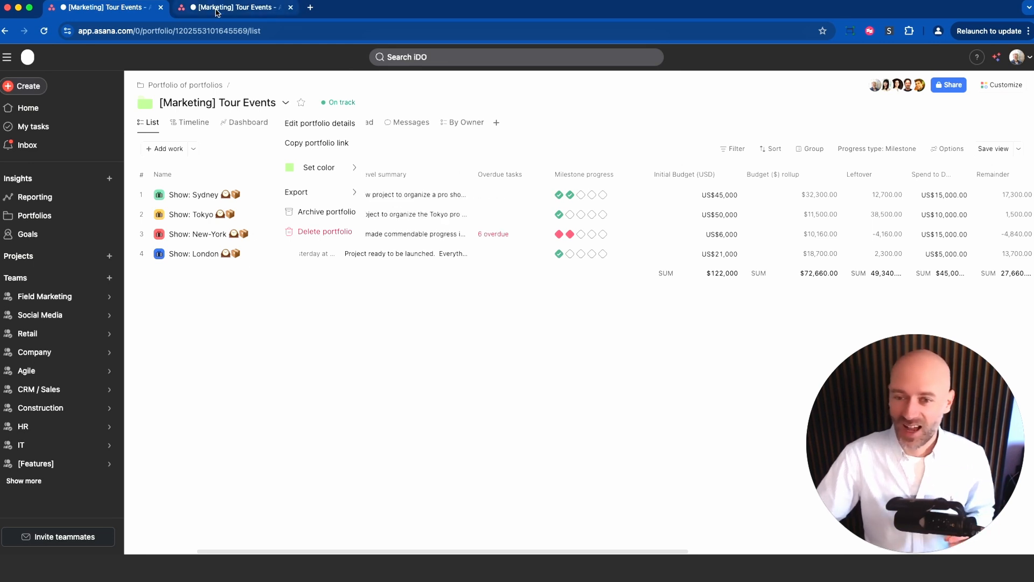
click(296, 191)
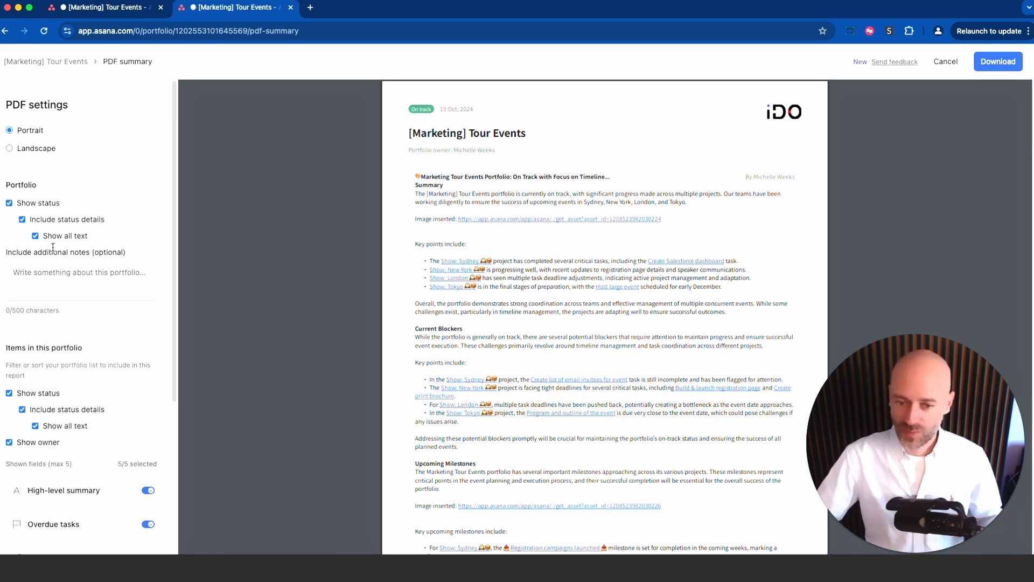
- Start an additional note in the PDF settings, then move to the Portfolios overview of recent portfolios
click(80, 280)
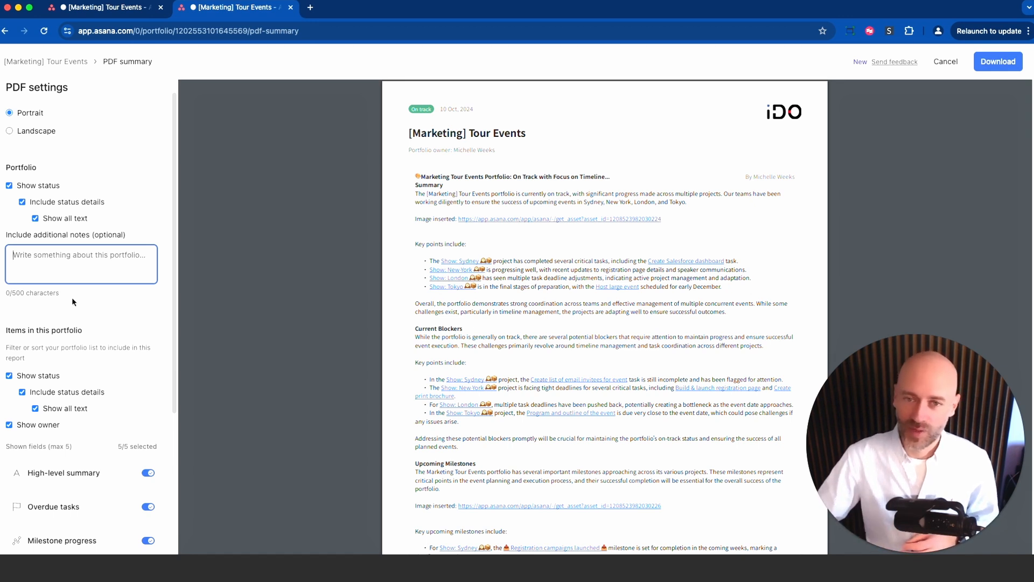
click(106, 7)
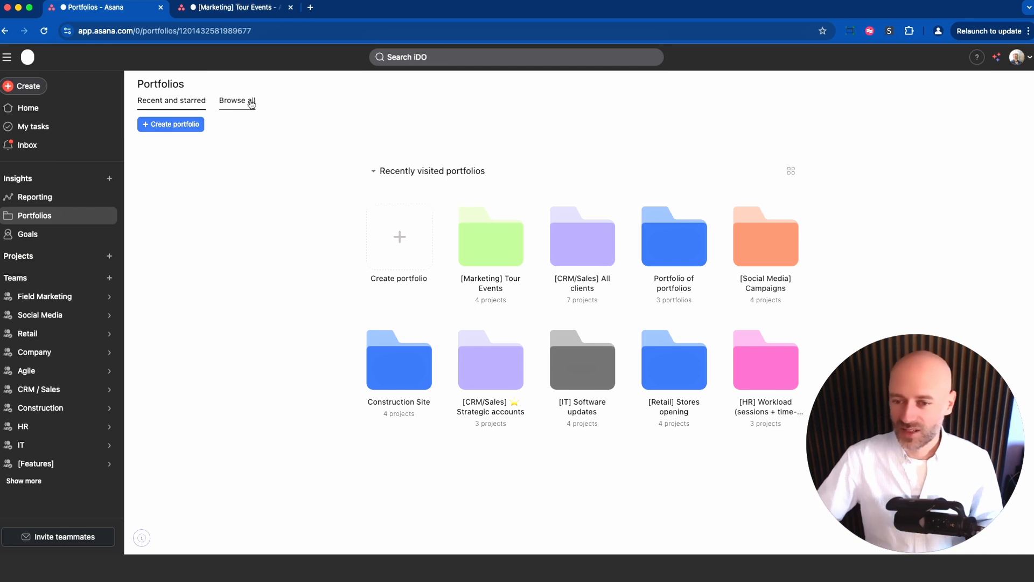
- Switch the Portfolios page to the Browse all list with owner, member and status filters
click(236, 101)
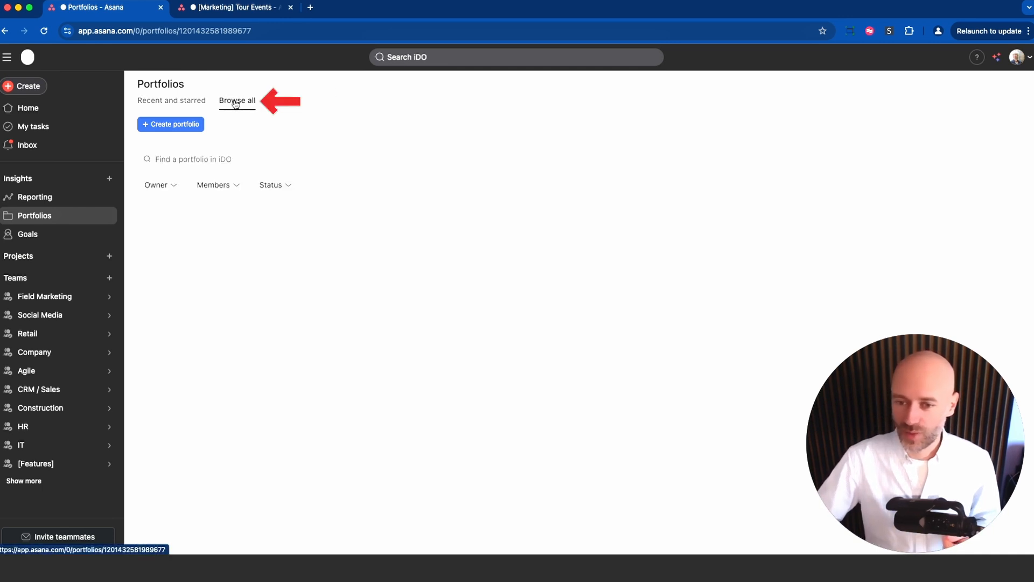
click(237, 100)
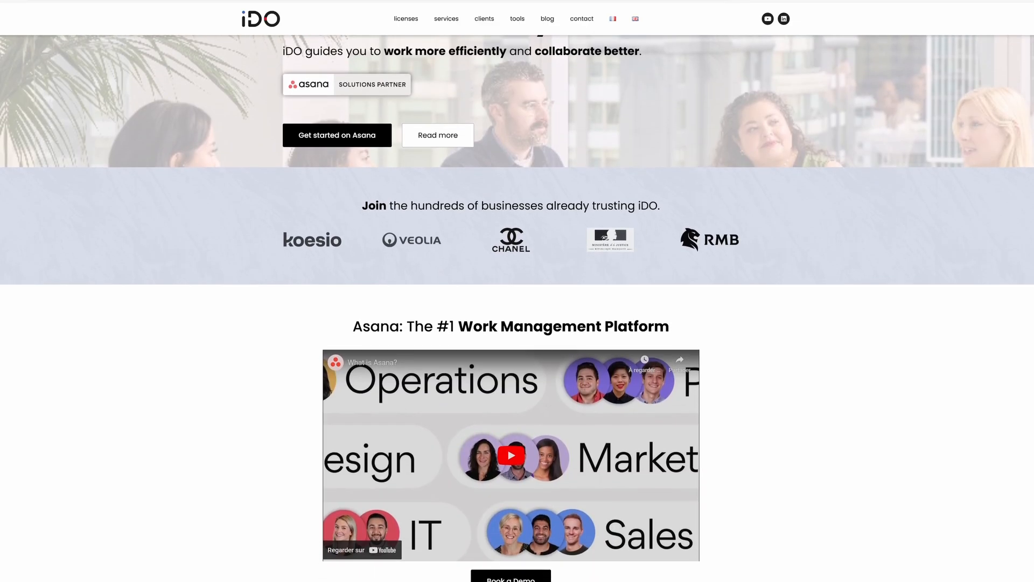
- Scroll down the iDO homepage past the client logos and video toward the Licenses page
scroll(down, 3)
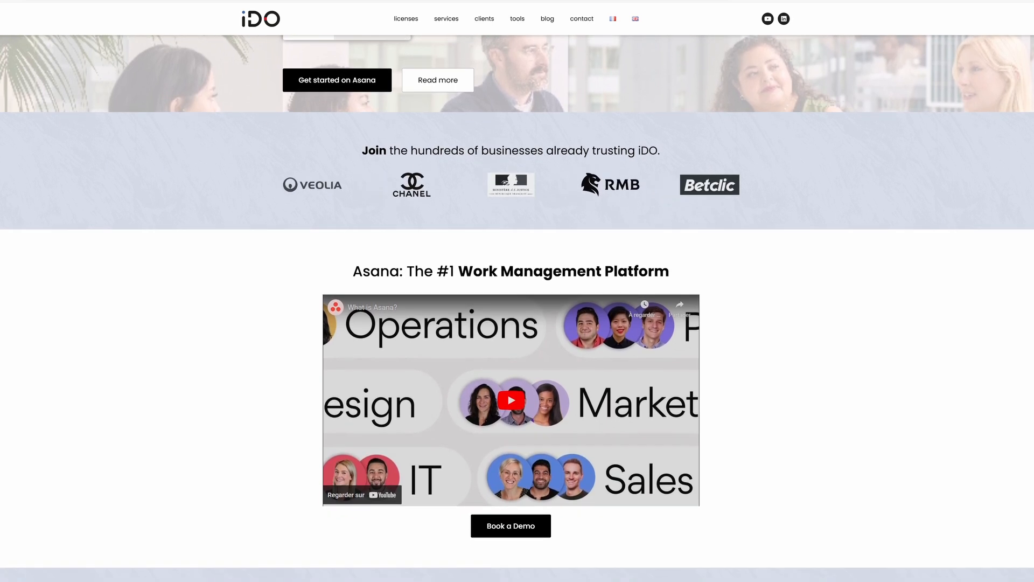
scroll(down, 3)
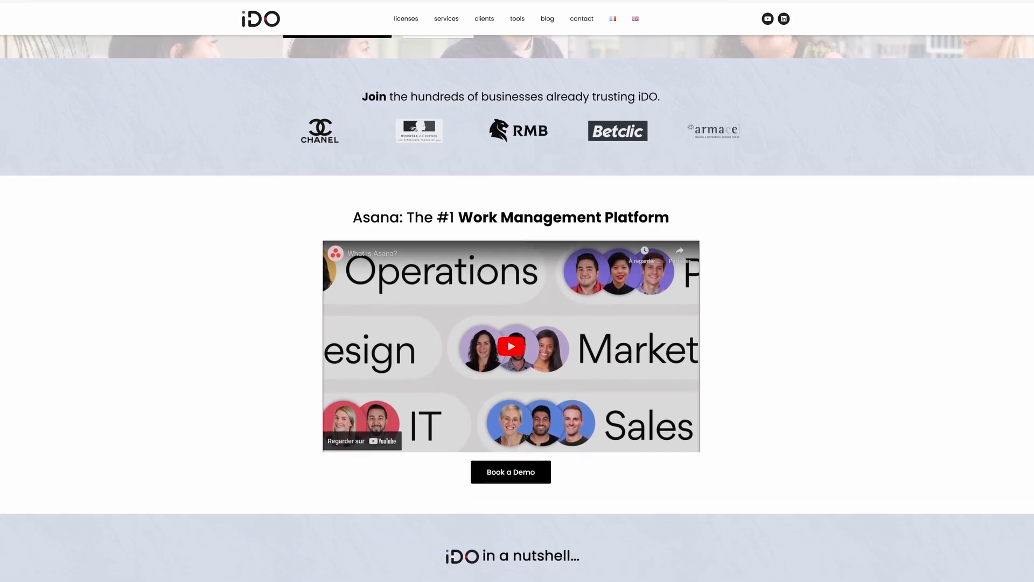
scroll(down, 3)
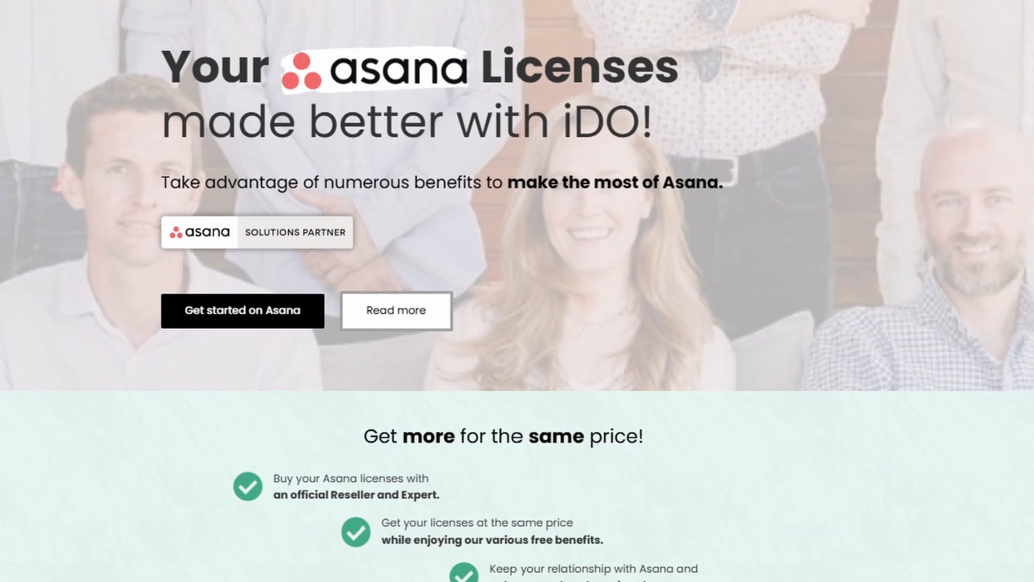
scroll(down, 3)
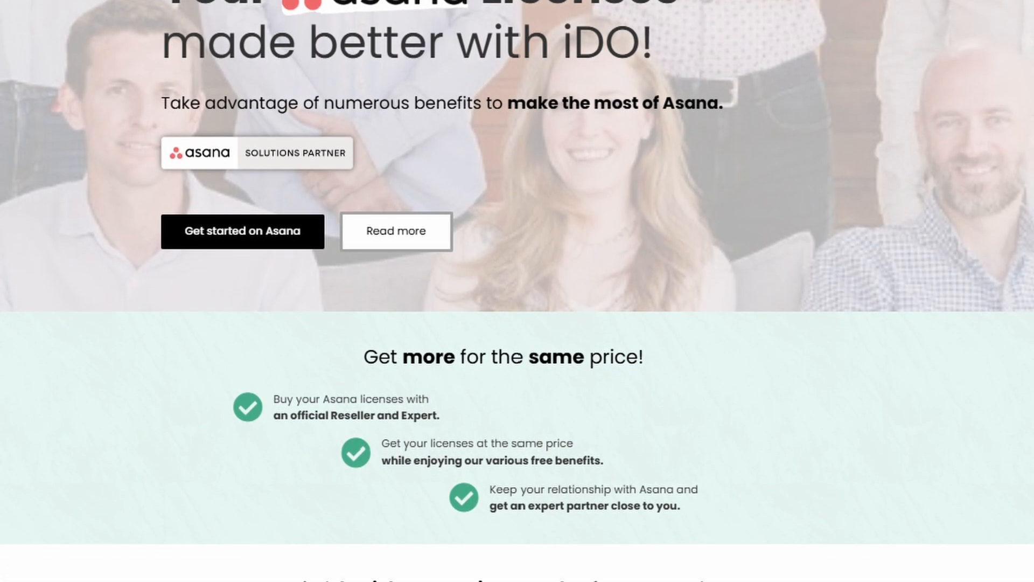